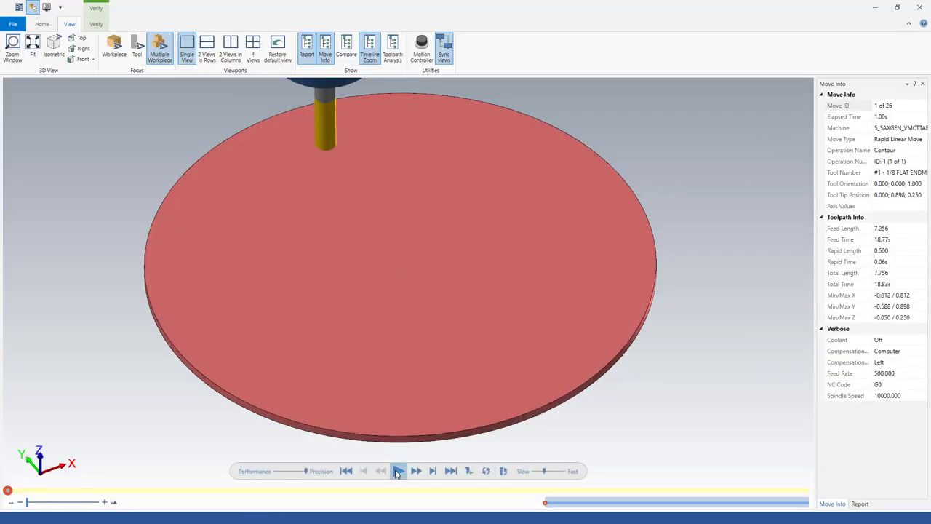
Step: Show the Tabs page of the Contour toolpath's parameters
{"action": "left_click", "coordinate": [398, 471]}
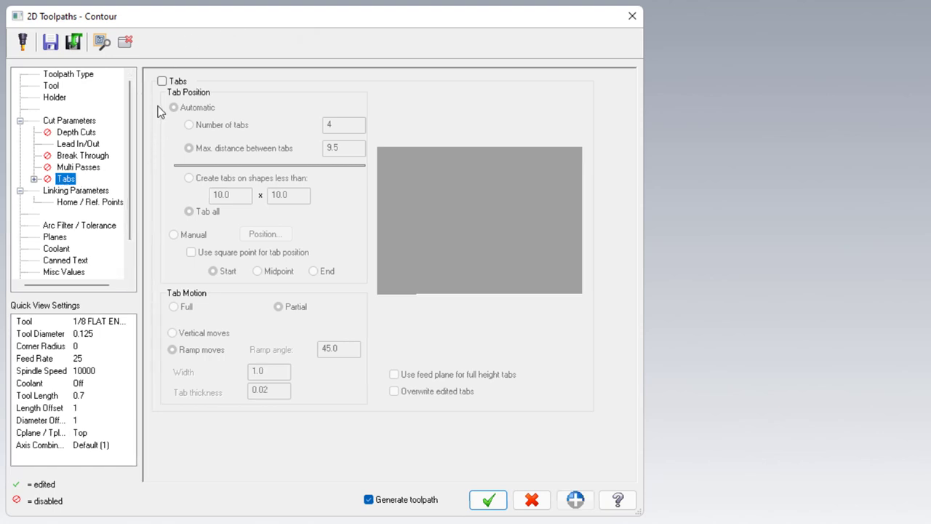
Step: Turn on tabs with automatic placement, 9.5 max spacing, partial ramp tabs 1.0 wide and 0.02 thick
{"action": "left_click", "coordinate": [161, 81]}
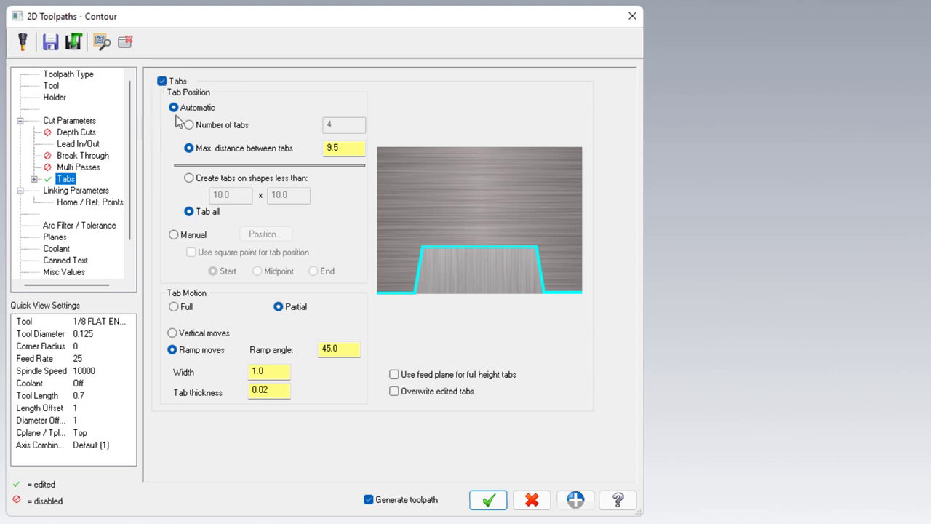
{"action": "mouse_move", "coordinate": [175, 237]}
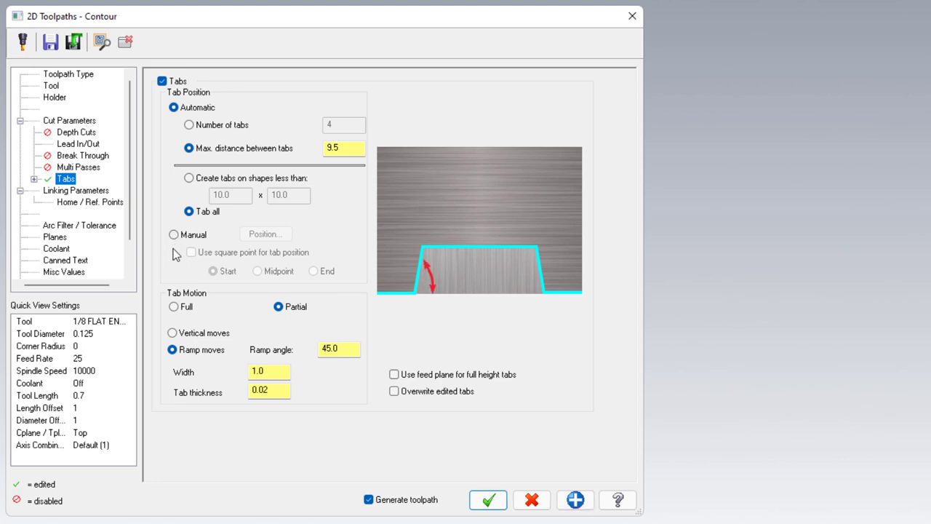
{"action": "mouse_move", "coordinate": [158, 396]}
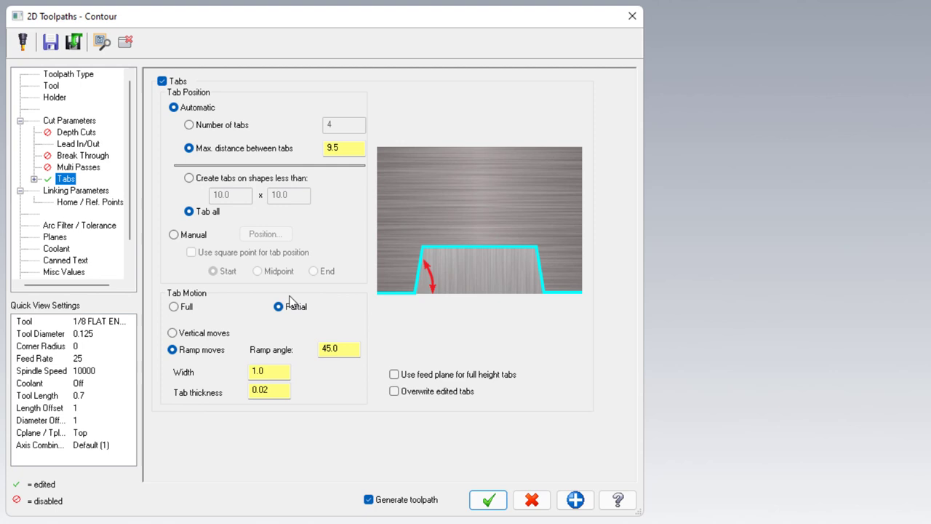
{"action": "mouse_move", "coordinate": [164, 298]}
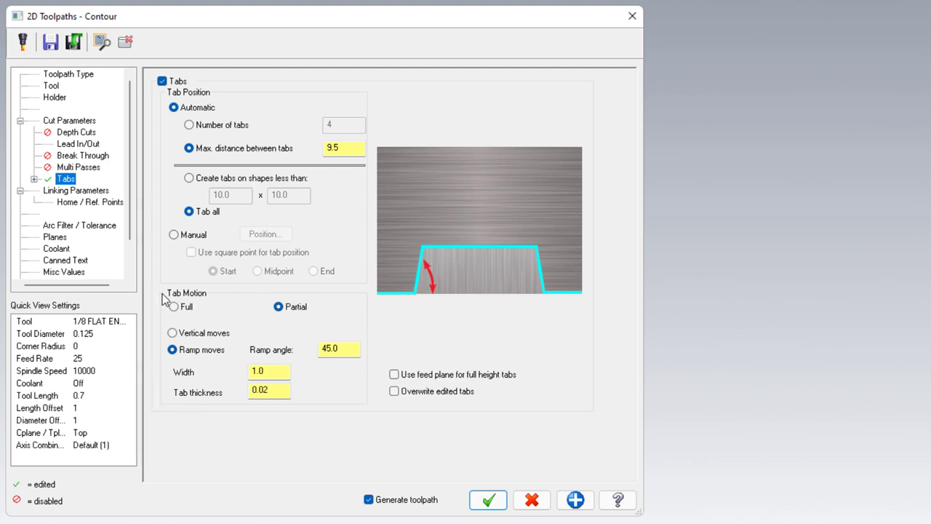
{"action": "mouse_move", "coordinate": [325, 404]}
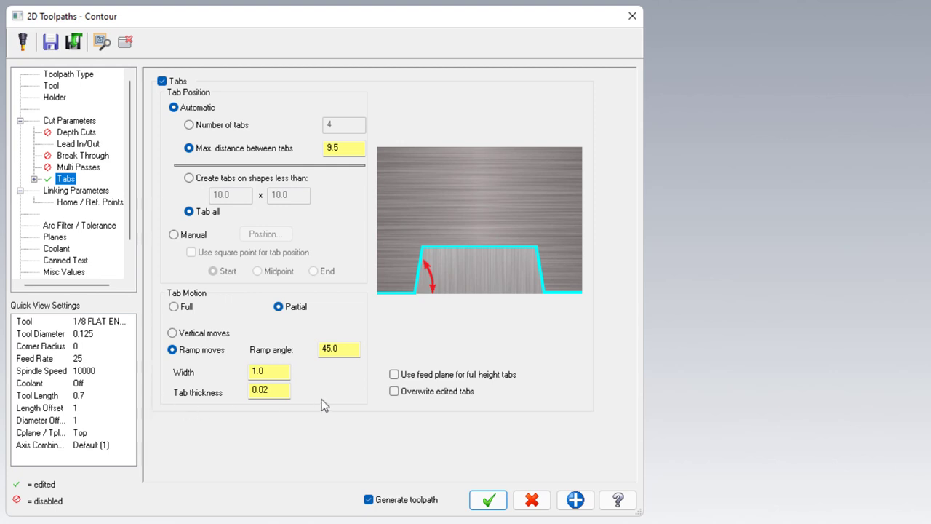
{"action": "mouse_move", "coordinate": [249, 252]}
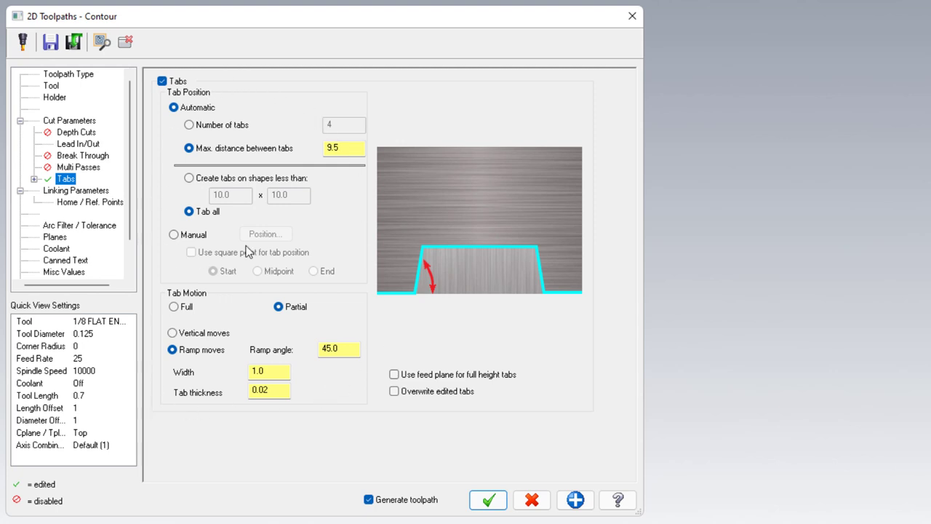
{"action": "mouse_move", "coordinate": [176, 308]}
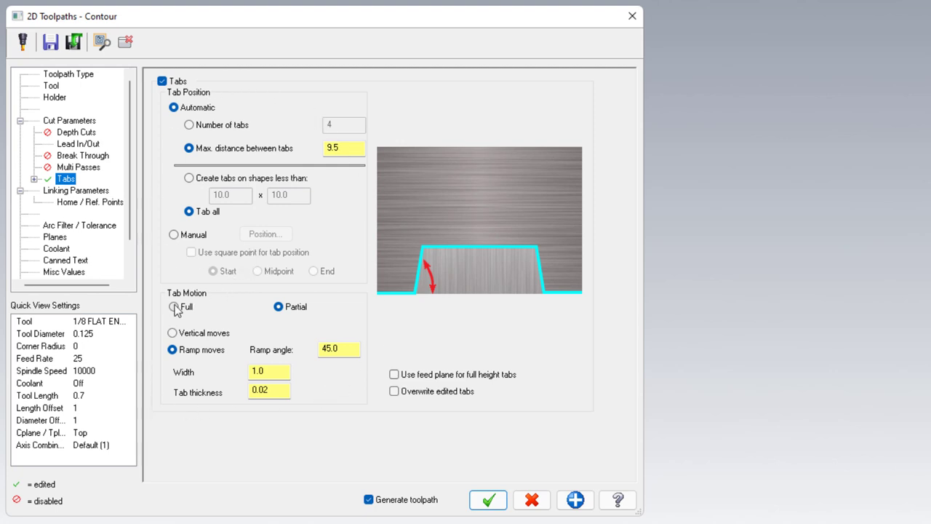
Step: Set the tab thickness to 0.01 and width to 0.1, previewing full-height tabs
{"action": "left_click", "coordinate": [175, 306]}
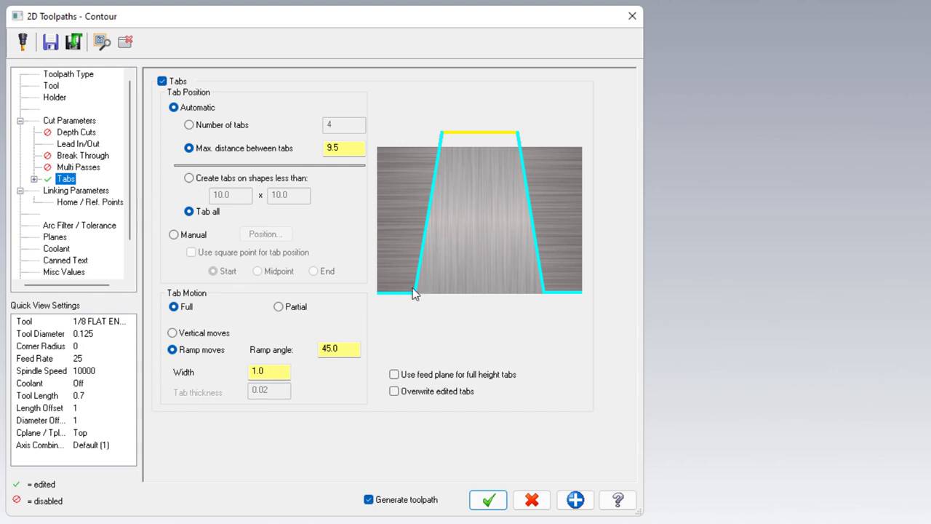
{"action": "mouse_move", "coordinate": [546, 302]}
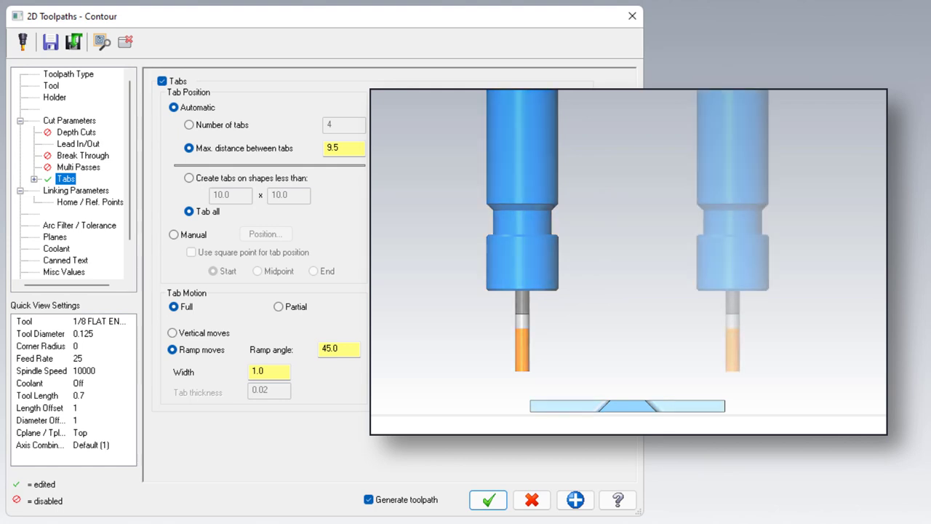
{"action": "left_click", "coordinate": [278, 305]}
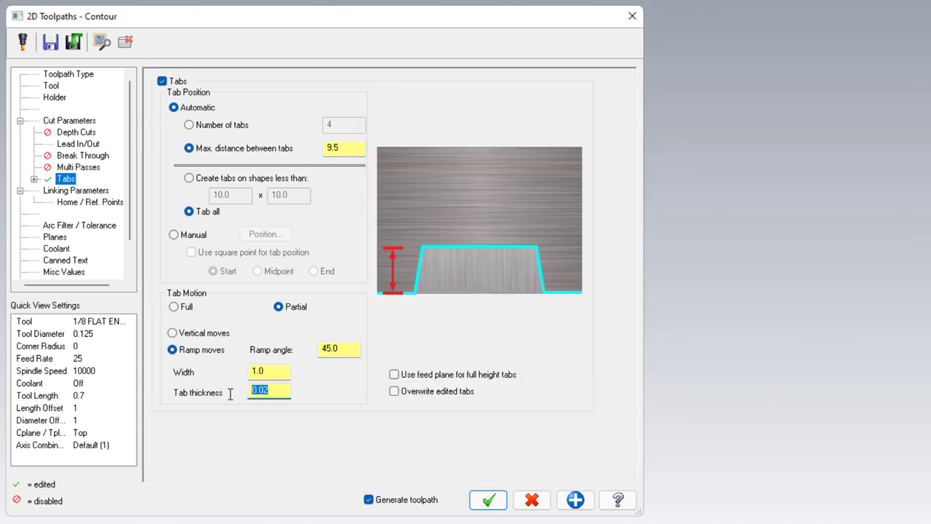
{"action": "type", "text": "0.01"}
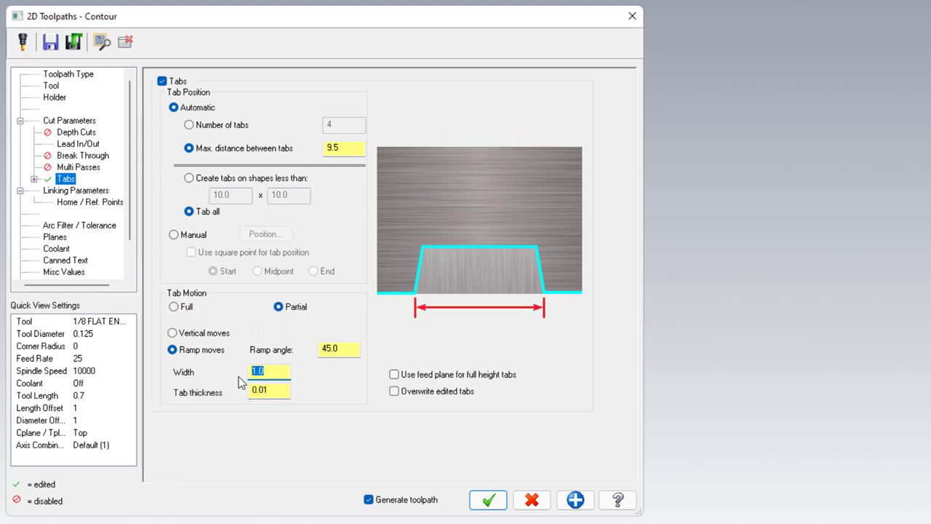
{"action": "left_click", "coordinate": [269, 390]}
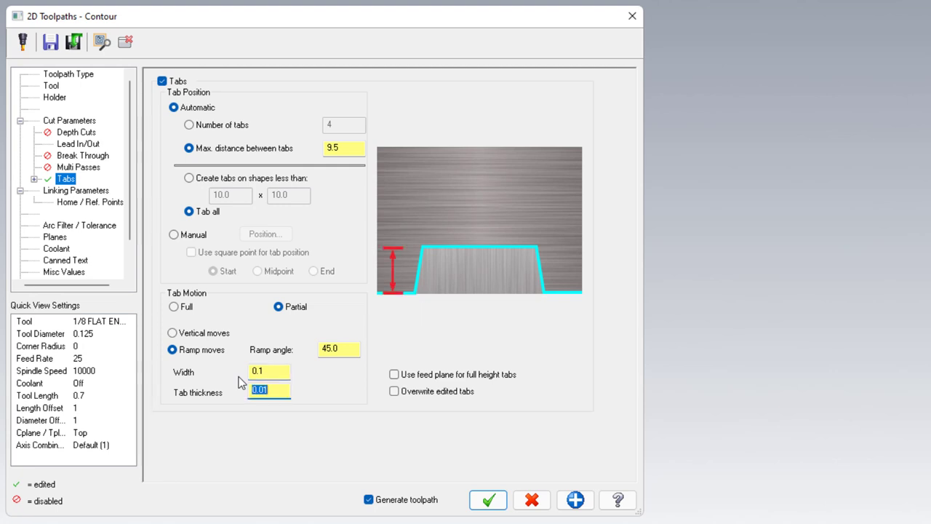
Step: Compare full/partial and vertical/ramp moves, keeping partial ramped tabs at a 45-degree ramp
{"action": "left_click", "coordinate": [173, 306]}
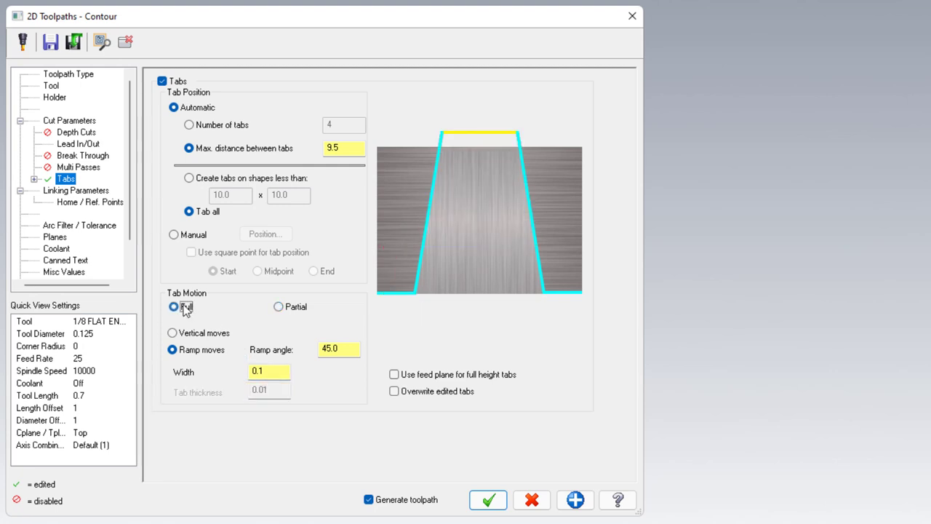
{"action": "left_click", "coordinate": [278, 305]}
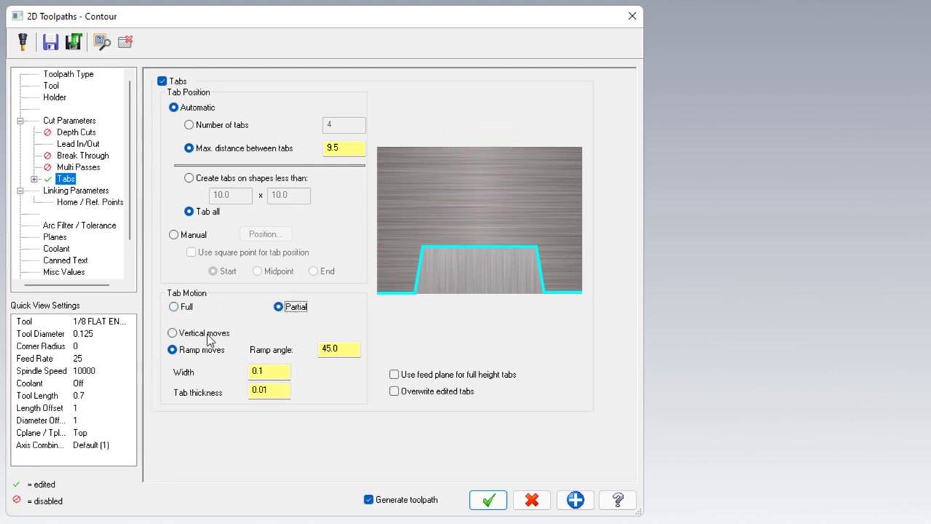
{"action": "left_click", "coordinate": [174, 332]}
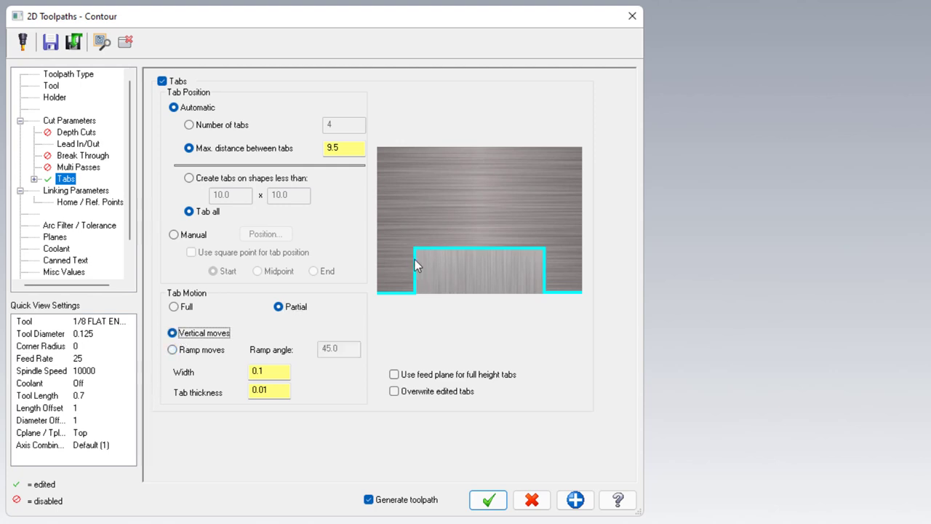
{"action": "left_click", "coordinate": [173, 350]}
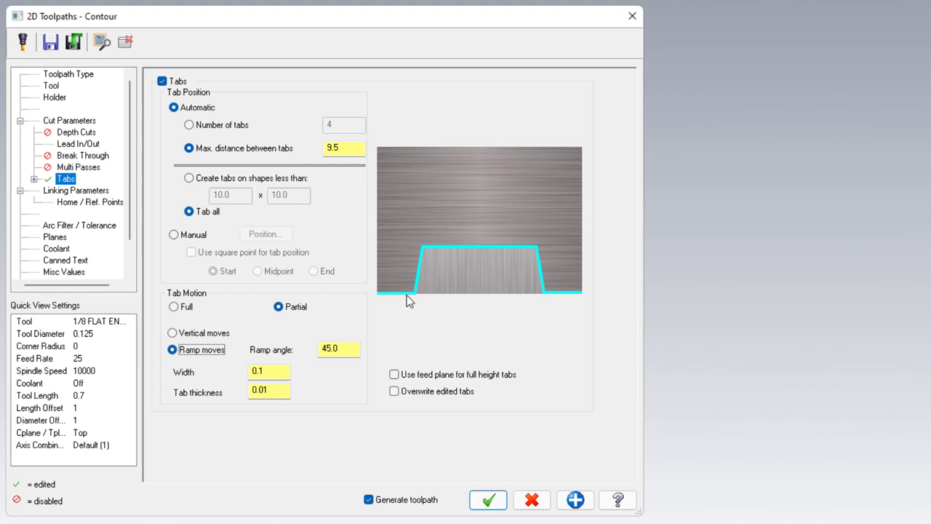
{"action": "triple_click", "coordinate": [329, 347]}
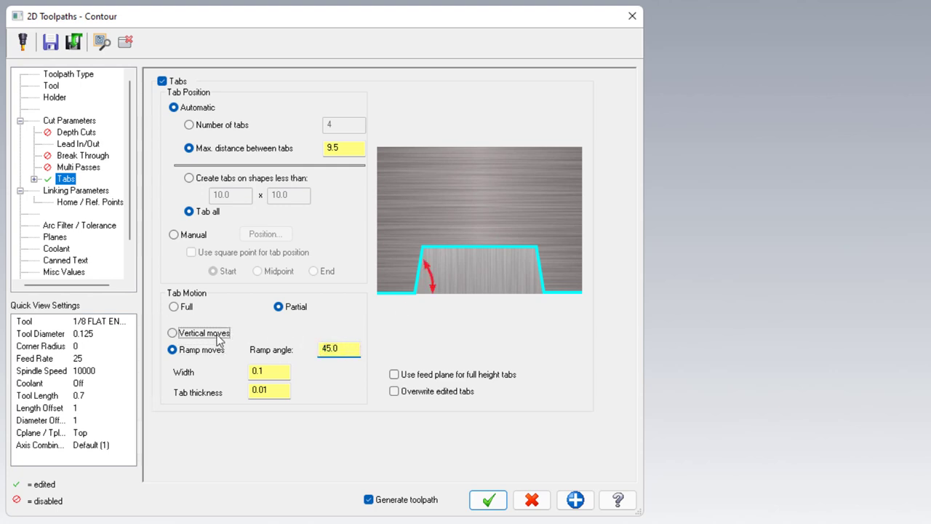
{"action": "left_click", "coordinate": [172, 332]}
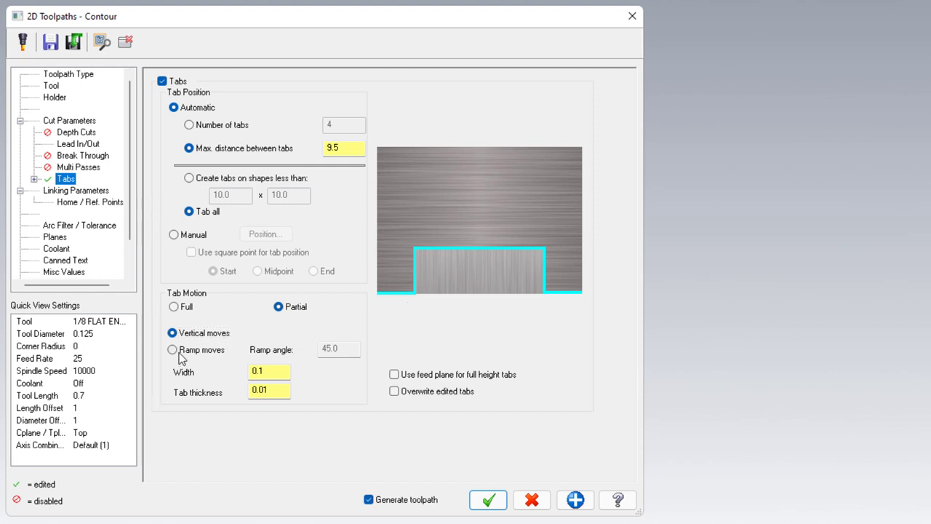
{"action": "left_click", "coordinate": [172, 349]}
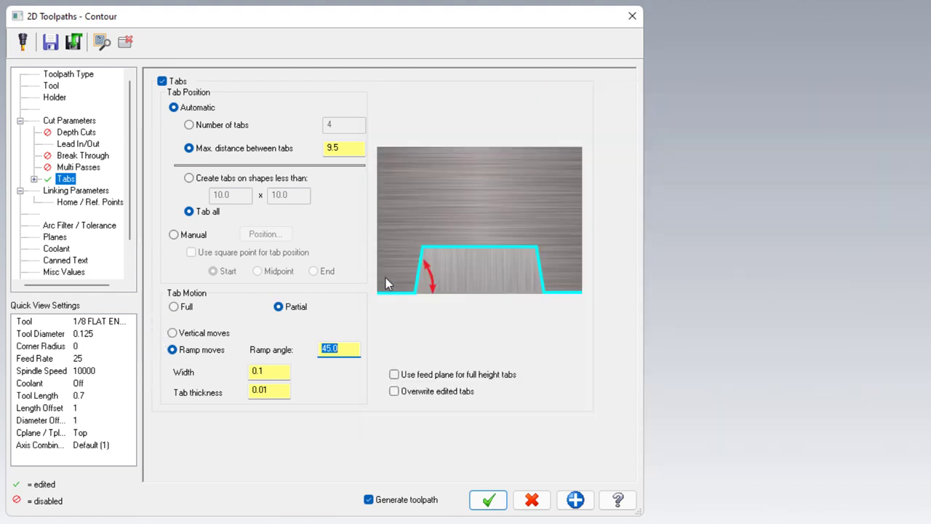
{"action": "mouse_move", "coordinate": [306, 335]}
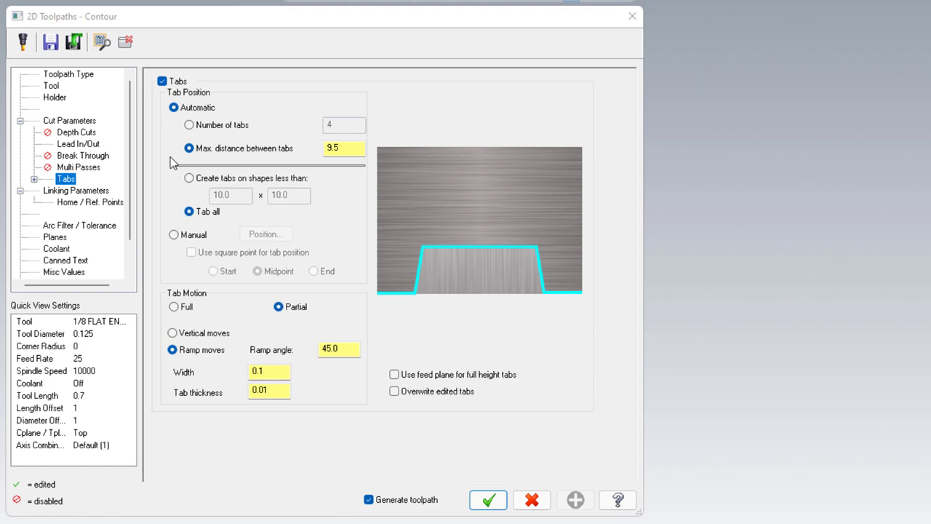
Step: Accept the tab settings and analyze the chained umbrella contour's total length as 6.7429
{"action": "left_click", "coordinate": [175, 108]}
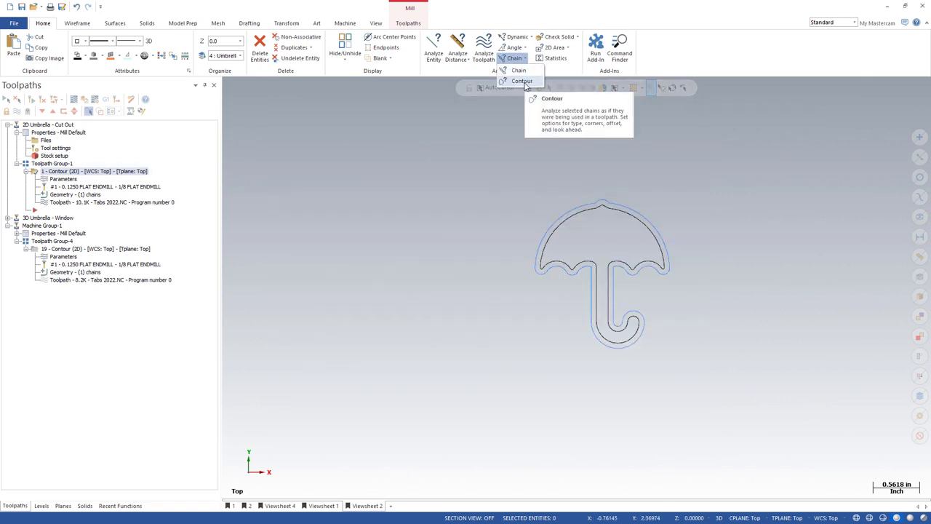
{"action": "left_click", "coordinate": [518, 70]}
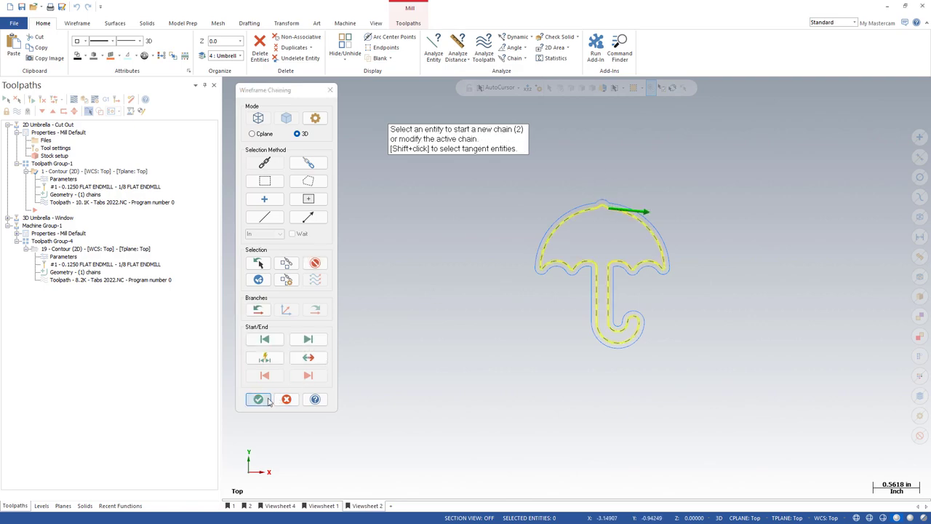
{"action": "left_click", "coordinate": [258, 399]}
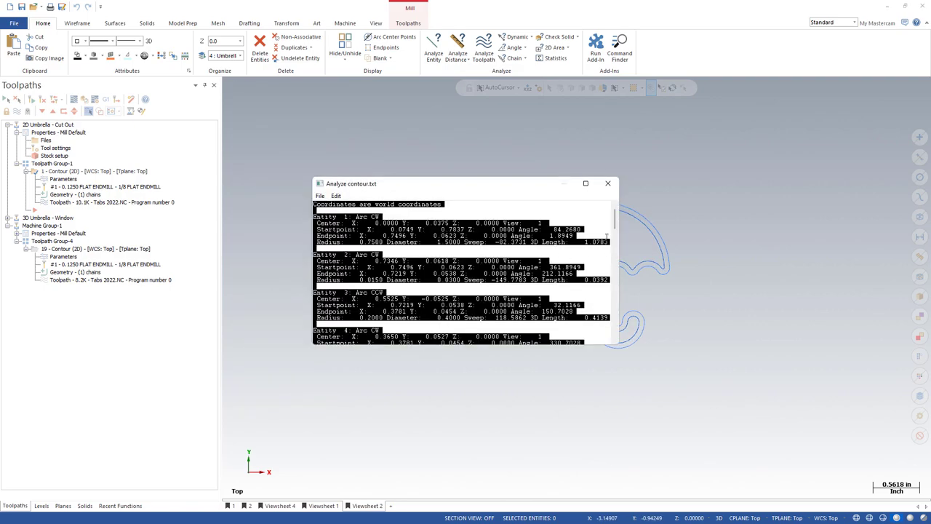
{"action": "left_click", "coordinate": [585, 183]}
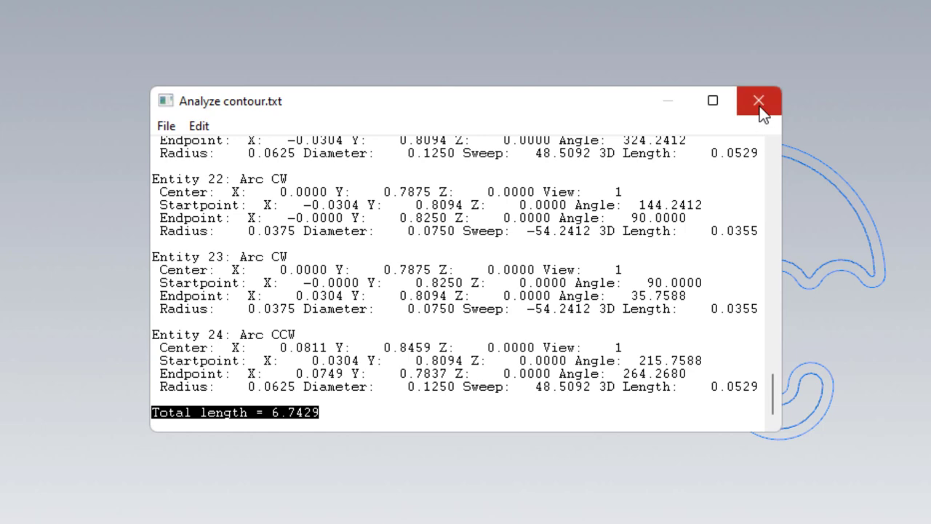
{"action": "left_click", "coordinate": [760, 100]}
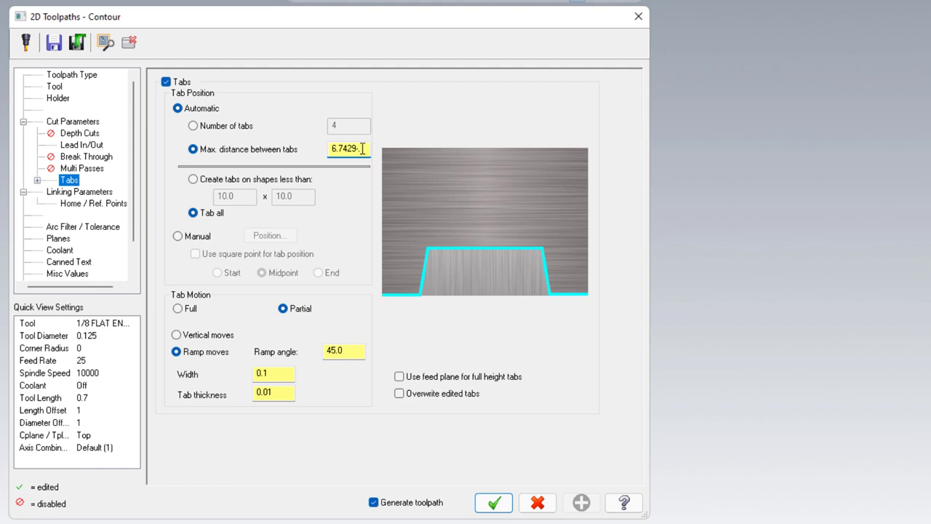
Step: Switch to a fixed number of 6 tabs, created only on shapes smaller than 10.0 by 10.0
{"action": "type", "text": "6.6429"}
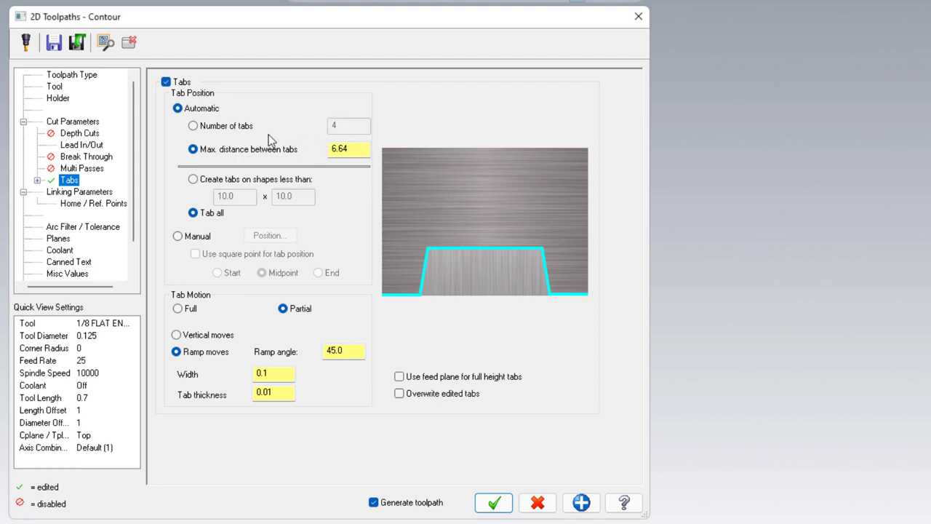
{"action": "left_click", "coordinate": [192, 125]}
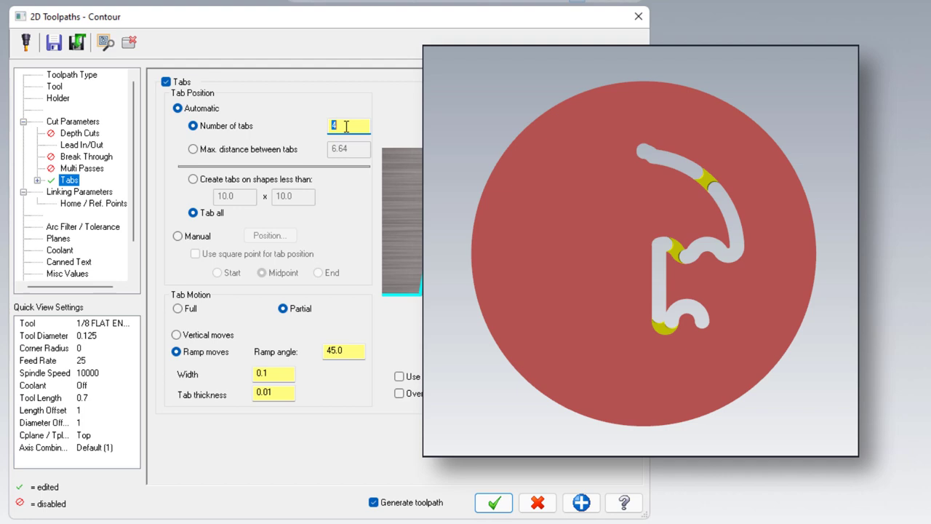
{"action": "type", "text": "6"}
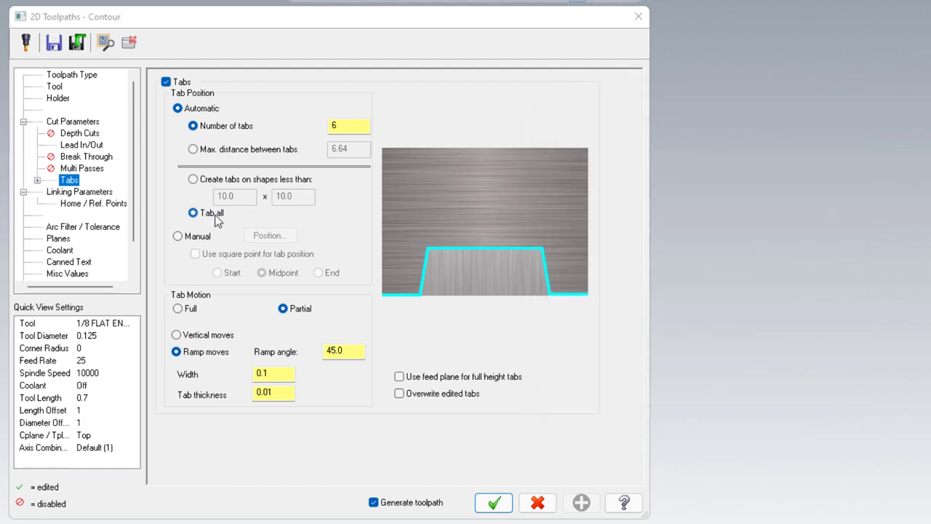
{"action": "left_click", "coordinate": [192, 179]}
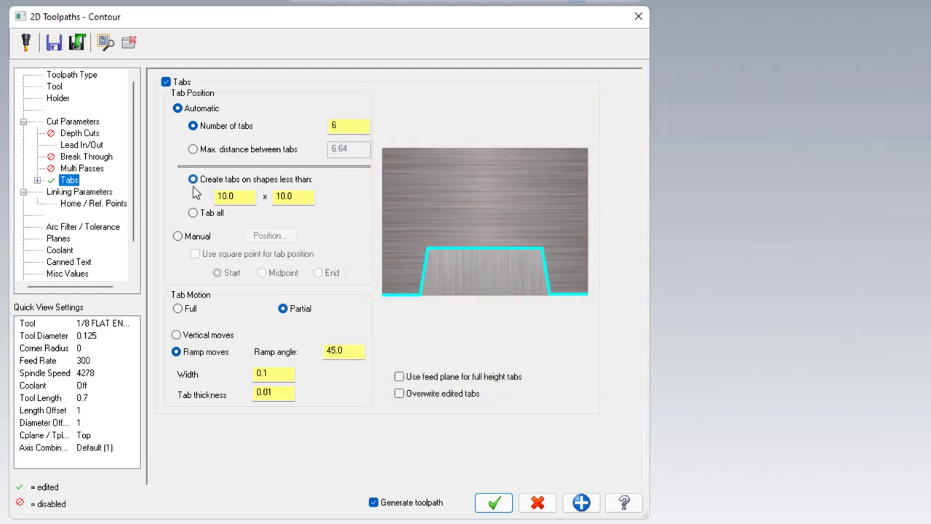
Step: Switch to manual tab placement, pick positions on the umbrella chain, and confirm the contour settings
{"action": "left_click", "coordinate": [178, 236]}
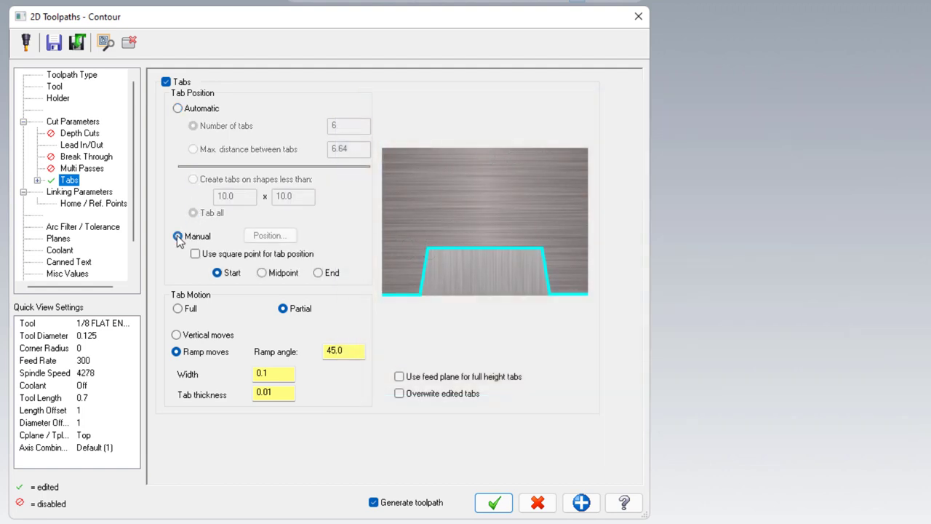
{"action": "left_click", "coordinate": [178, 236]}
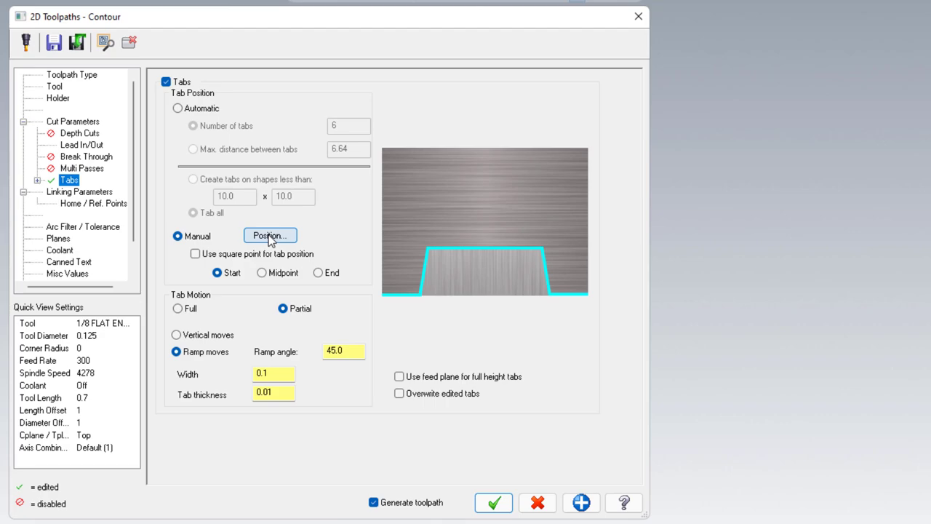
{"action": "left_click", "coordinate": [271, 236]}
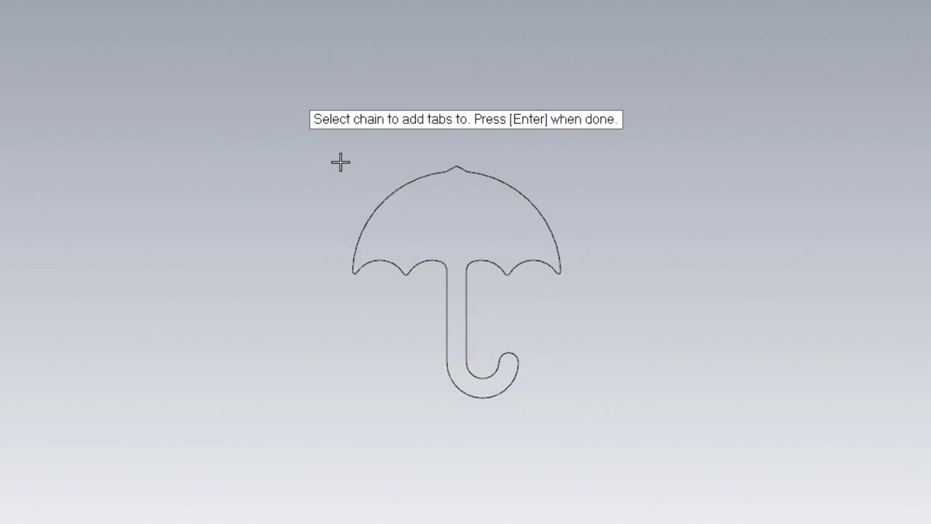
{"action": "mouse_move", "coordinate": [393, 133]}
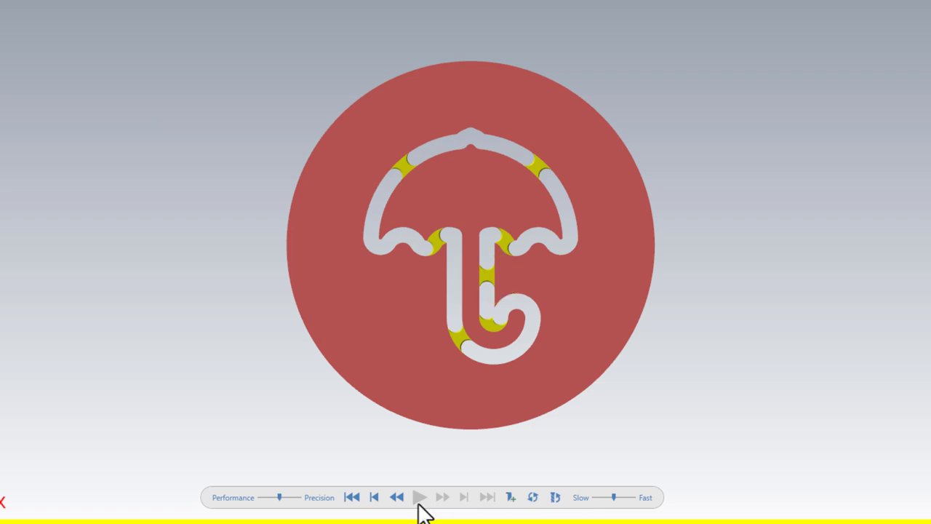
{"action": "mouse_move", "coordinate": [451, 509]}
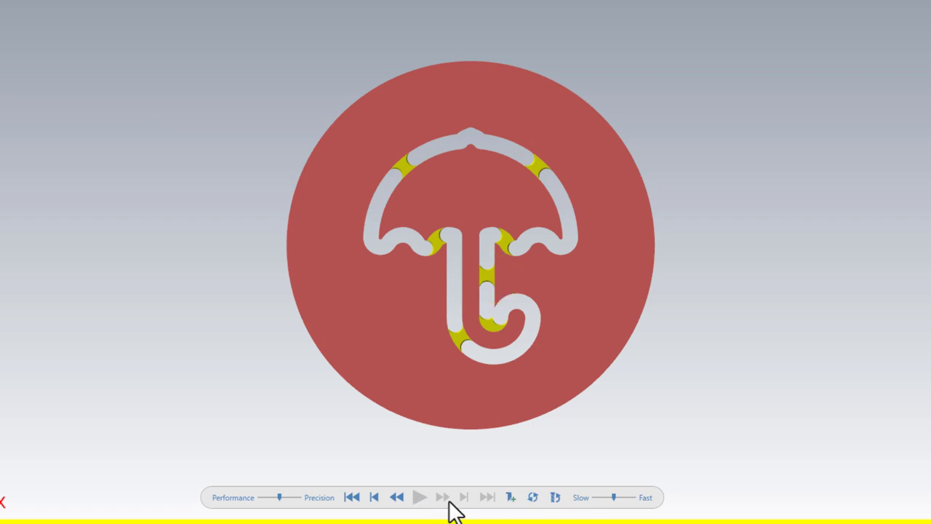
{"action": "mouse_move", "coordinate": [510, 342]}
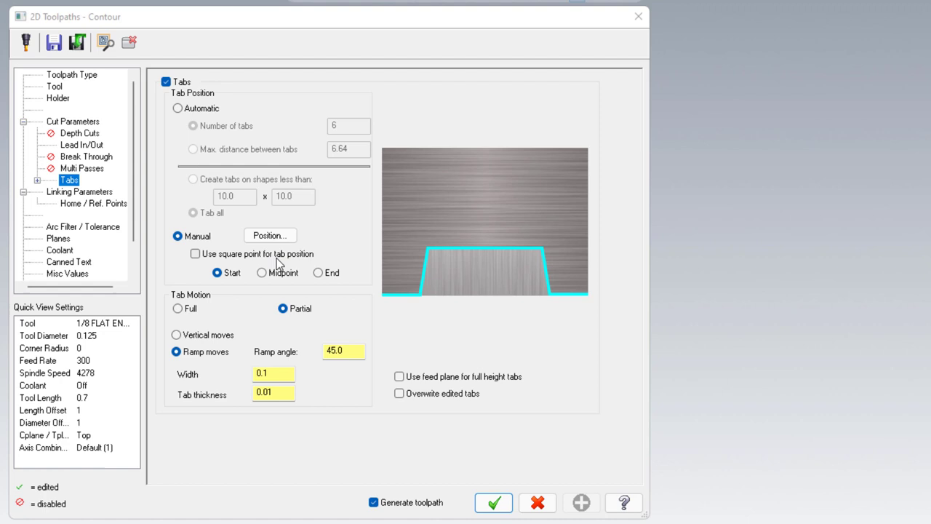
{"action": "mouse_move", "coordinate": [221, 260]}
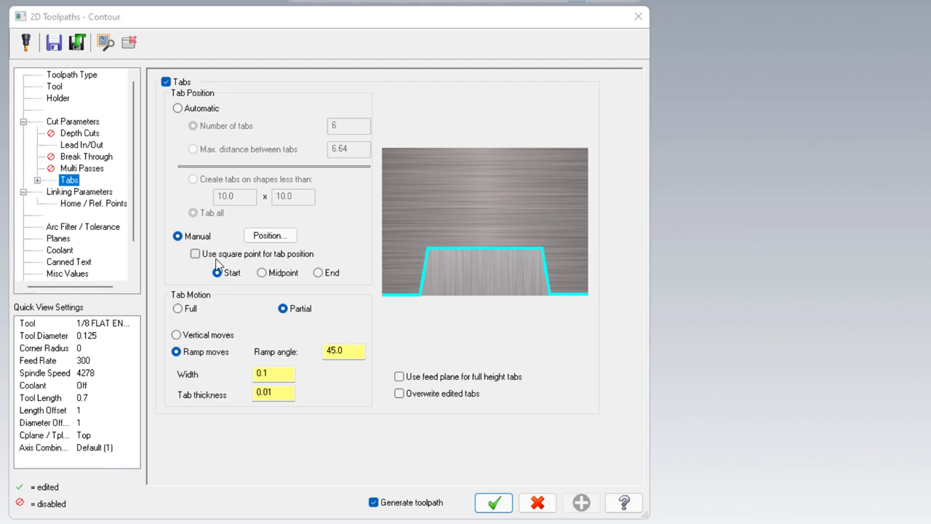
{"action": "mouse_move", "coordinate": [211, 257]}
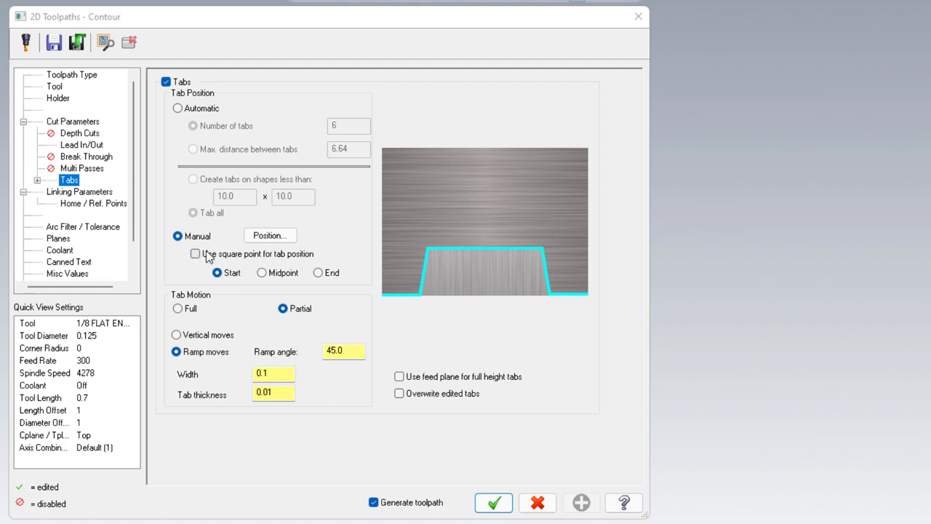
{"action": "mouse_move", "coordinate": [308, 172]}
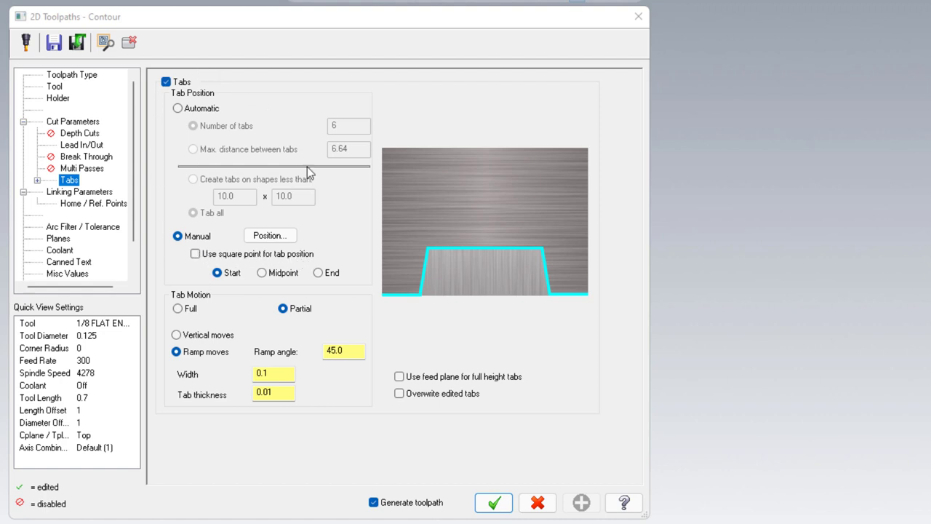
{"action": "mouse_move", "coordinate": [169, 271]}
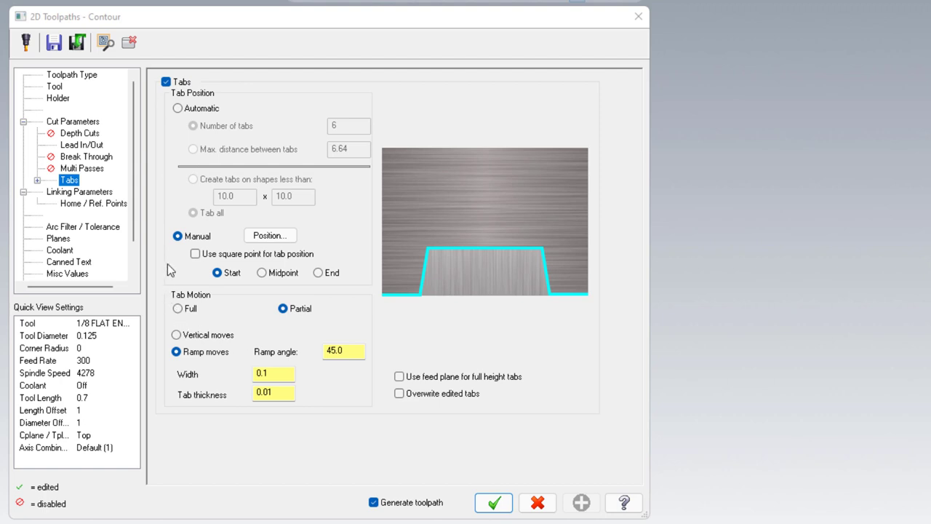
{"action": "mouse_move", "coordinate": [183, 250]}
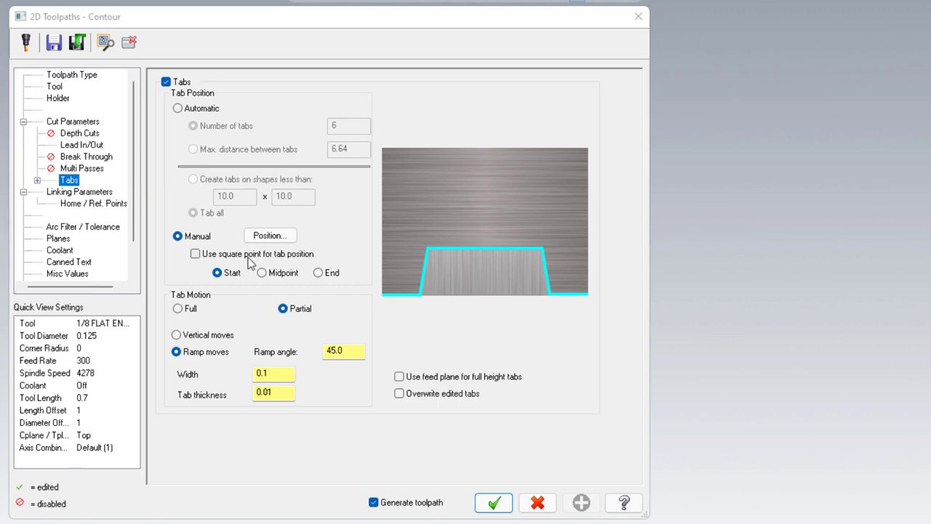
{"action": "mouse_move", "coordinate": [352, 328]}
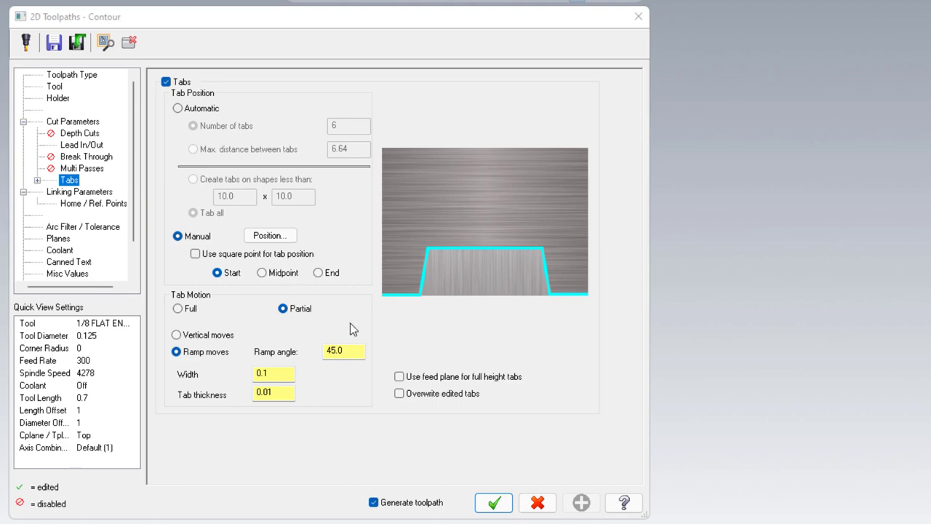
{"action": "left_click", "coordinate": [494, 503]}
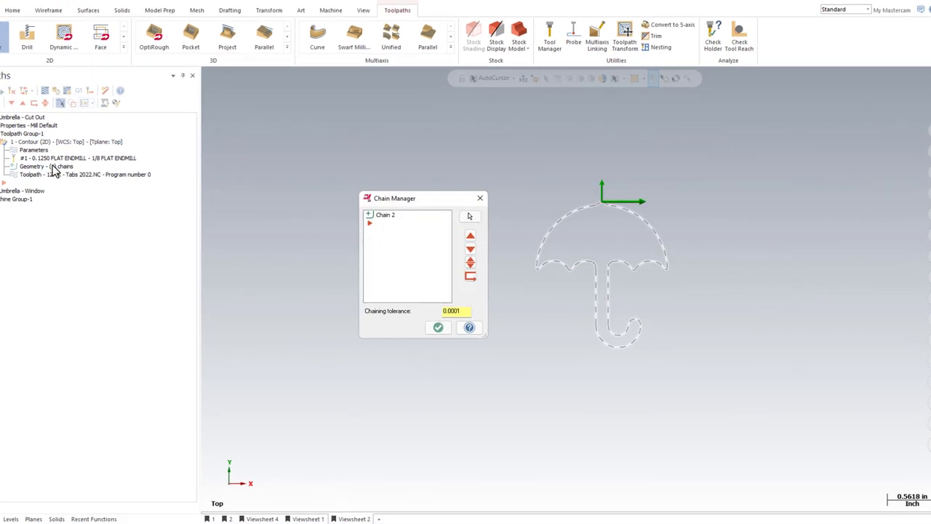
Step: Start editing the umbrella chain's tabs and delete a tab from the handle
{"action": "right_click", "coordinate": [384, 216]}
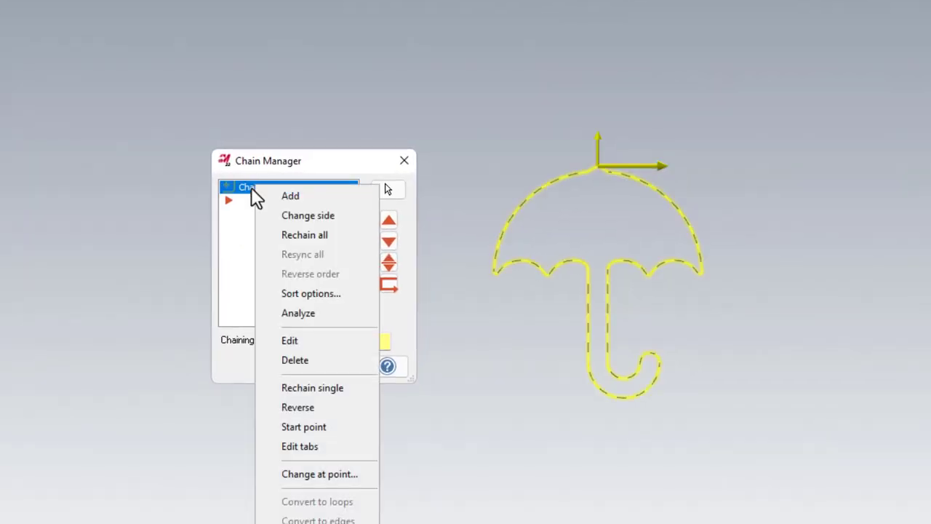
{"action": "mouse_move", "coordinate": [338, 454]}
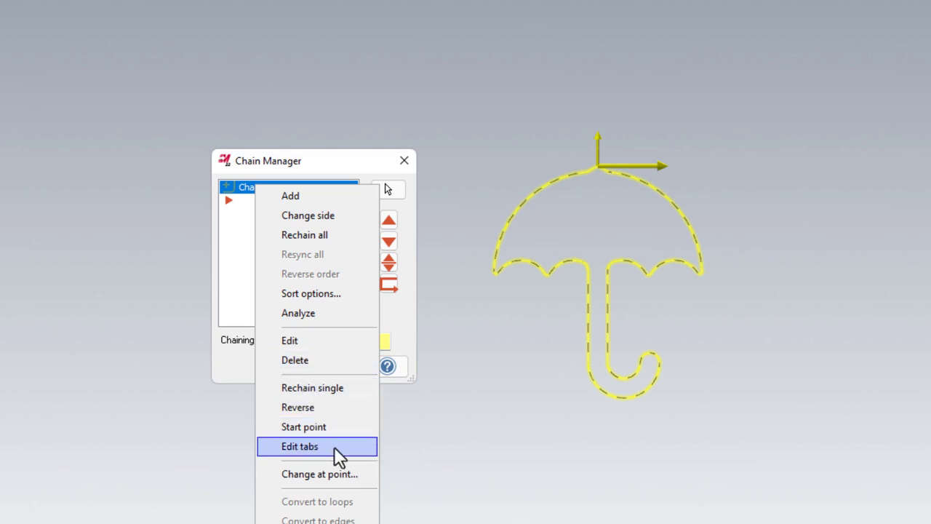
{"action": "left_click", "coordinate": [300, 445]}
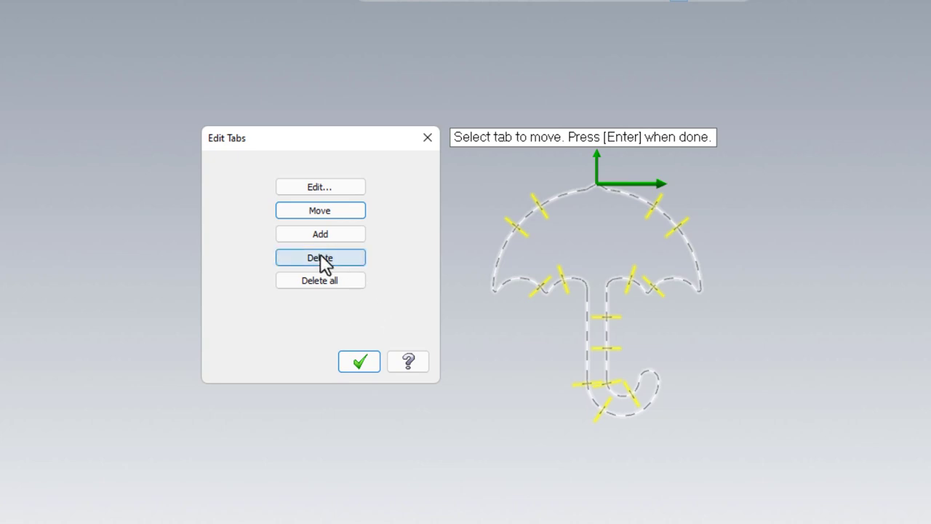
{"action": "left_click", "coordinate": [321, 256]}
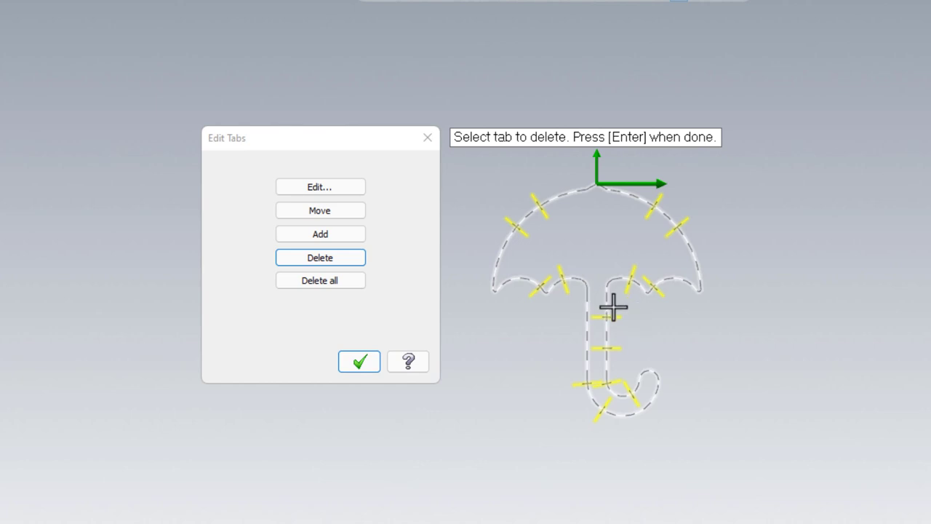
{"action": "mouse_move", "coordinate": [617, 318]}
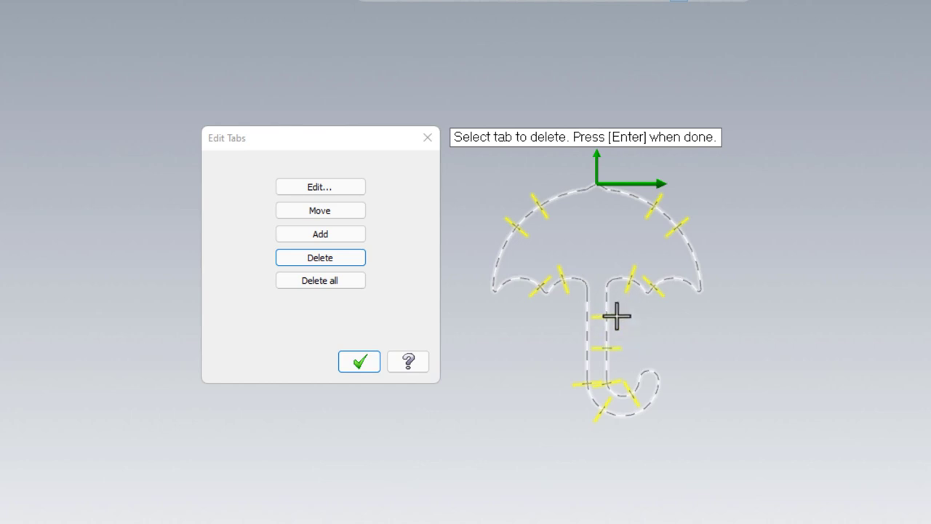
{"action": "left_click", "coordinate": [617, 316]}
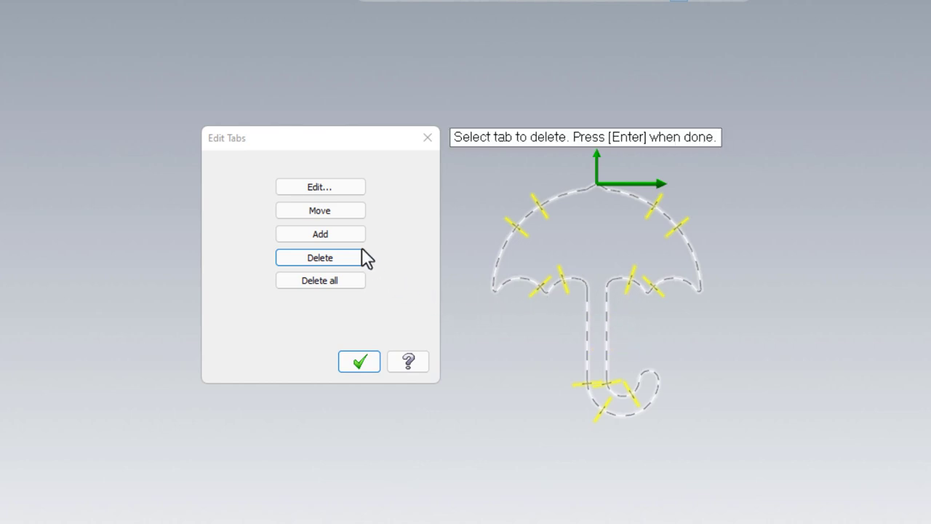
Step: Move a tab on the handle's hook, add new tabs, and begin editing an existing tab
{"action": "left_click", "coordinate": [320, 210]}
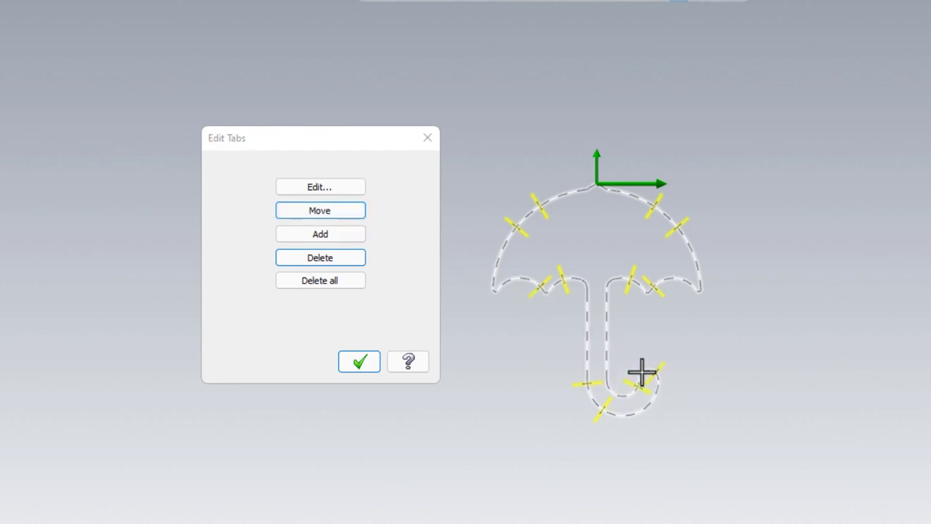
{"action": "left_click", "coordinate": [321, 210]}
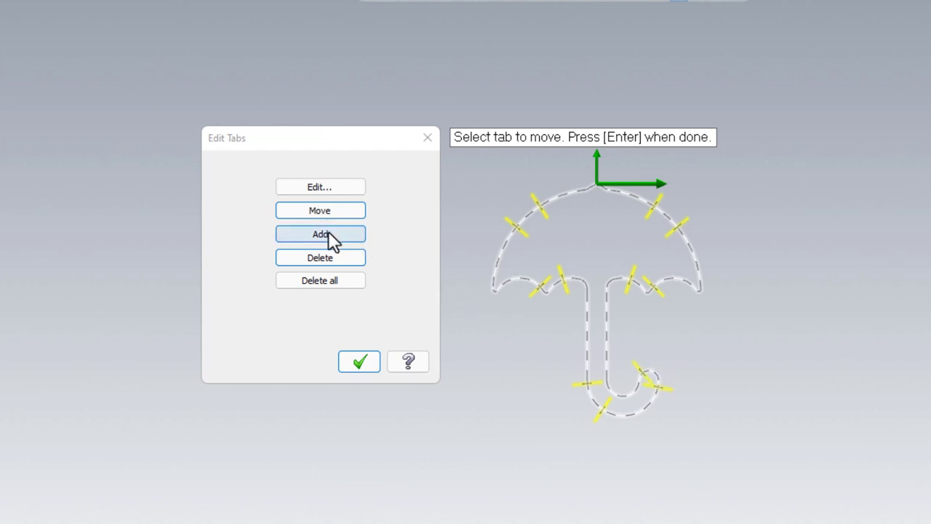
{"action": "left_click", "coordinate": [320, 233]}
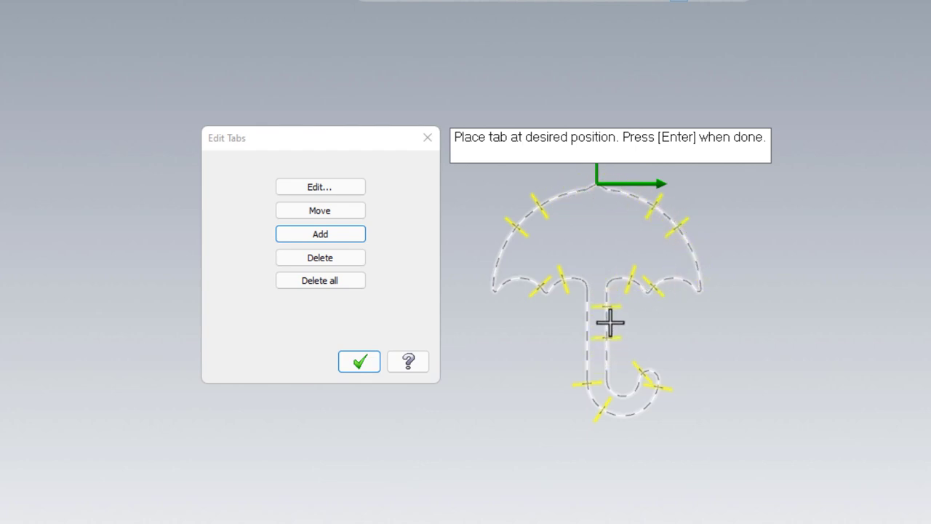
{"action": "mouse_move", "coordinate": [504, 261]}
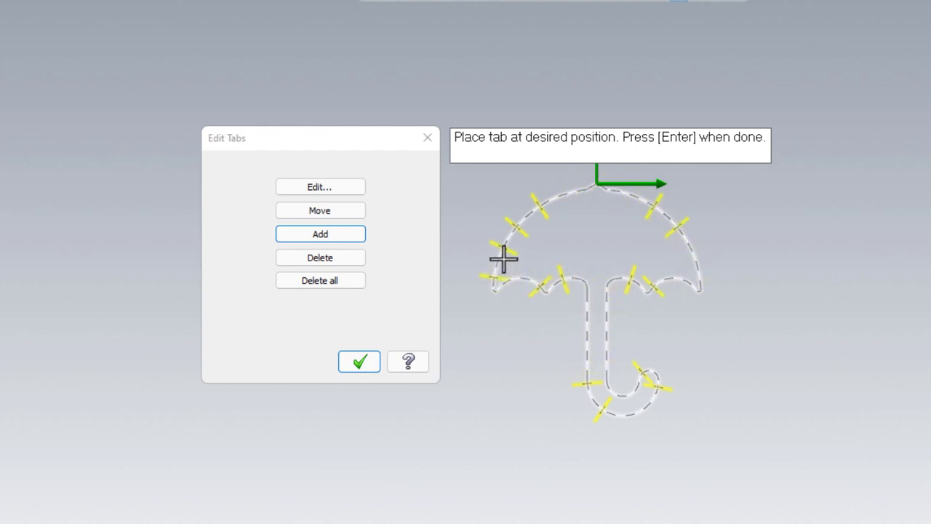
{"action": "mouse_move", "coordinate": [588, 324]}
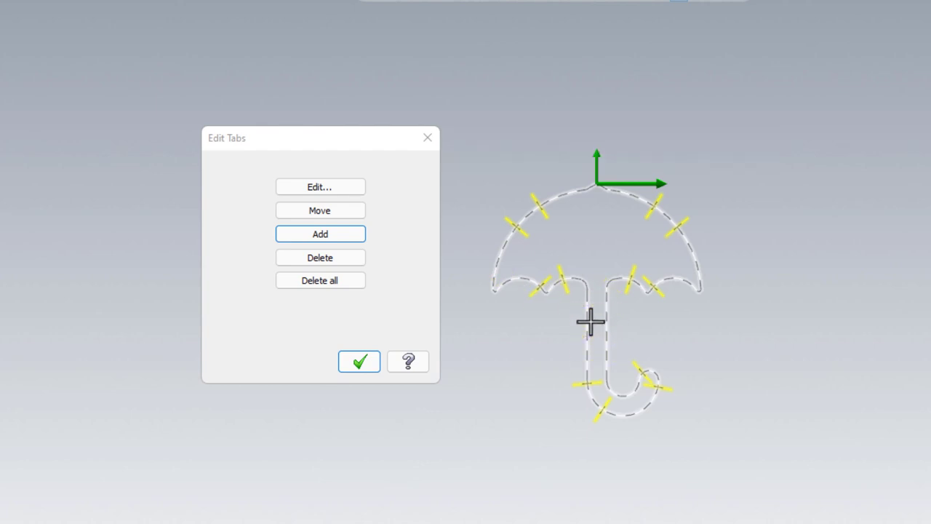
{"action": "left_click", "coordinate": [320, 187]}
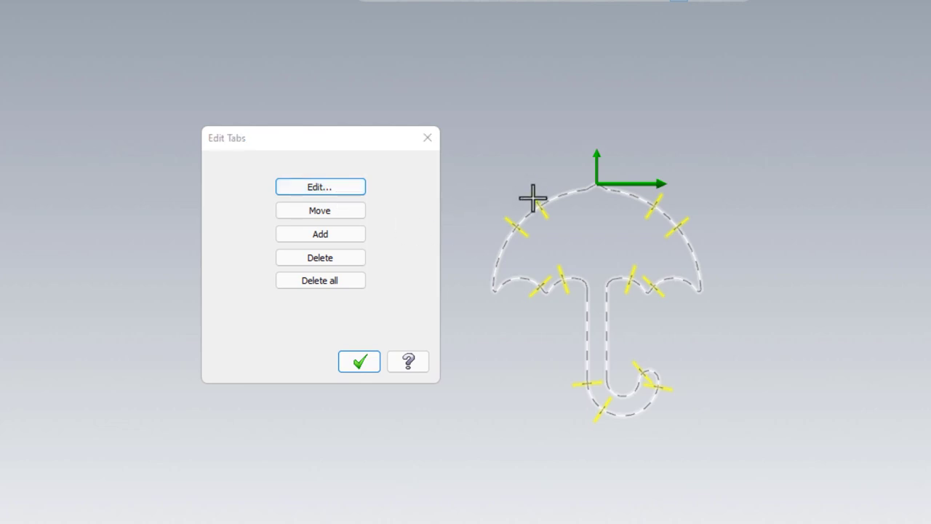
Step: Widen a canopy tab to 0.2, then delete all tabs from the contour and finish tab editing
{"action": "left_click", "coordinate": [321, 186]}
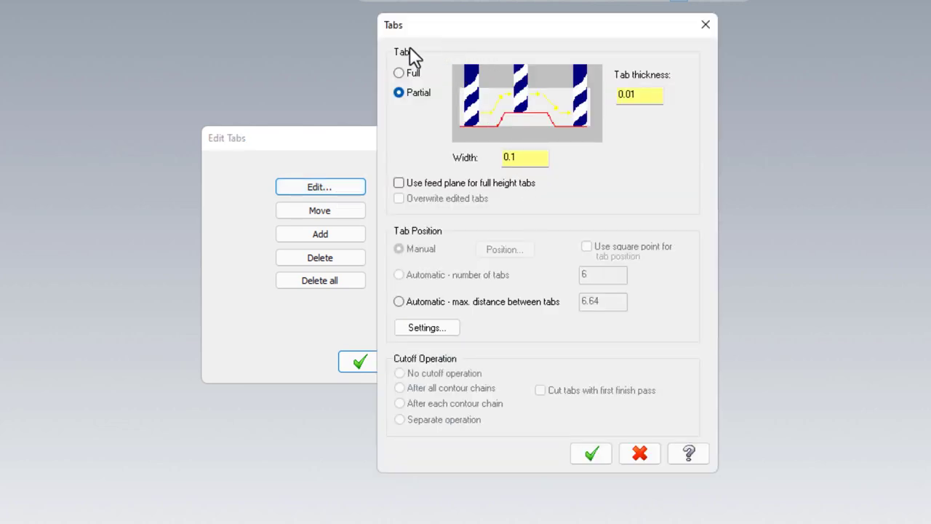
{"action": "mouse_move", "coordinate": [425, 222]}
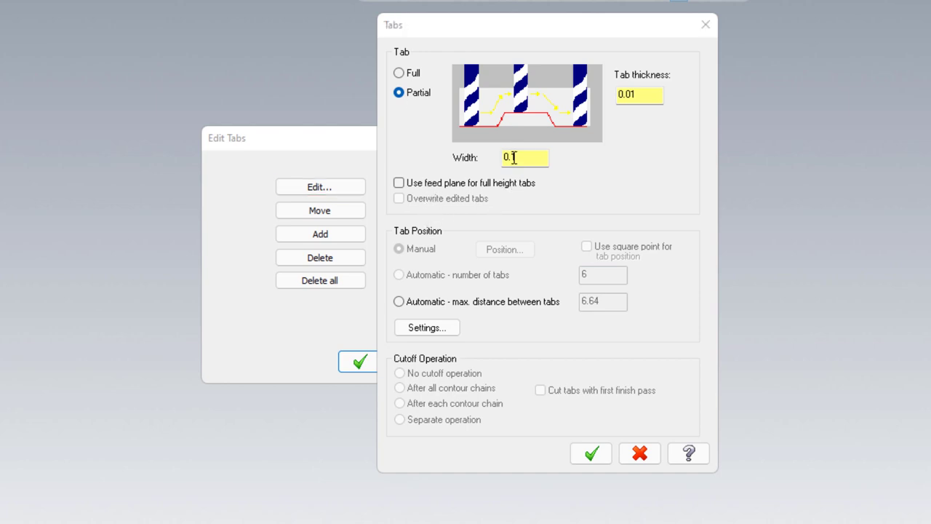
{"action": "type", "text": "0.2"}
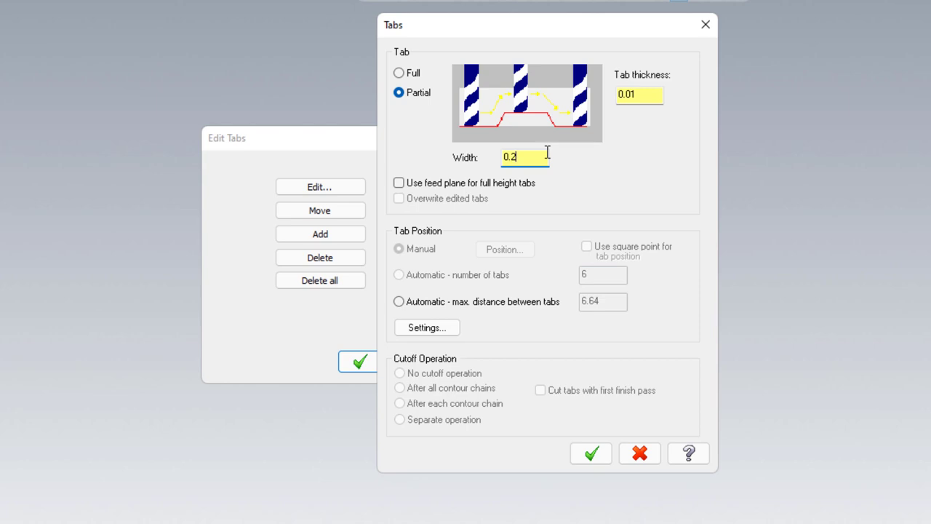
{"action": "left_click", "coordinate": [591, 453]}
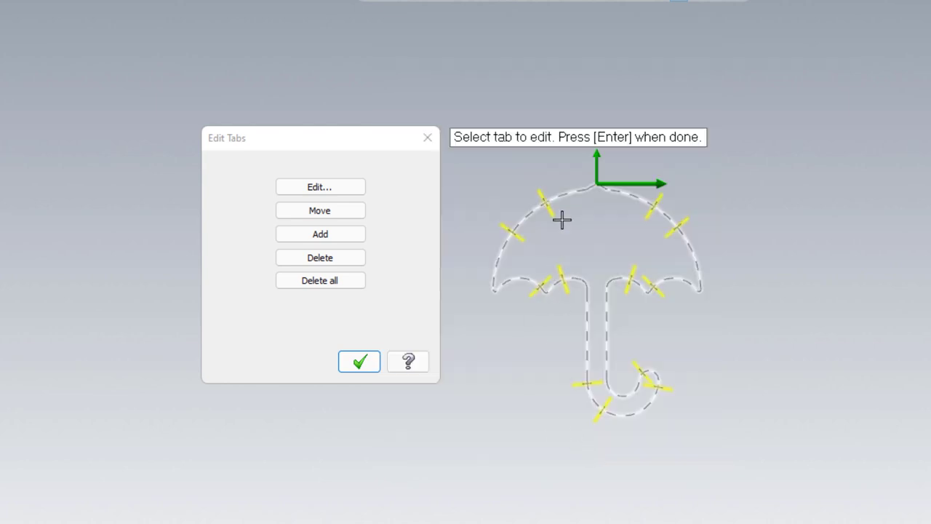
{"action": "mouse_move", "coordinate": [600, 253]}
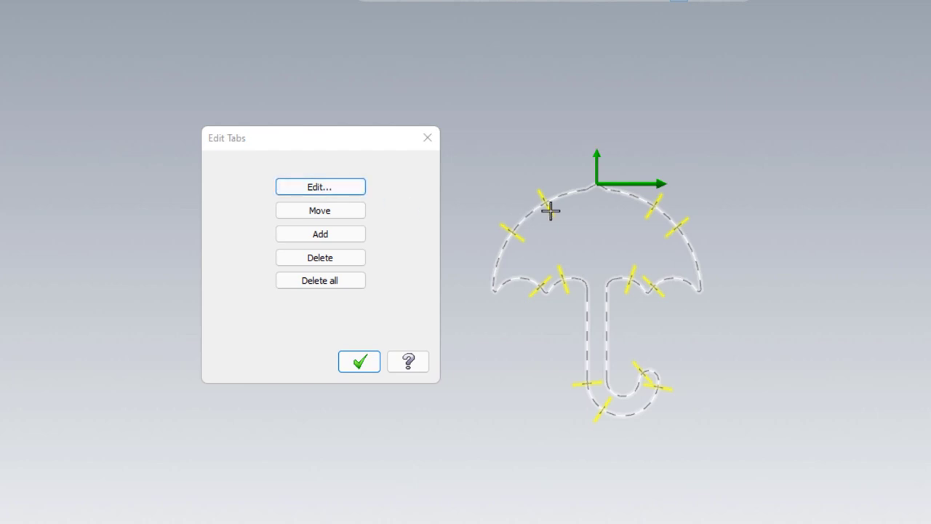
{"action": "left_click", "coordinate": [321, 186]}
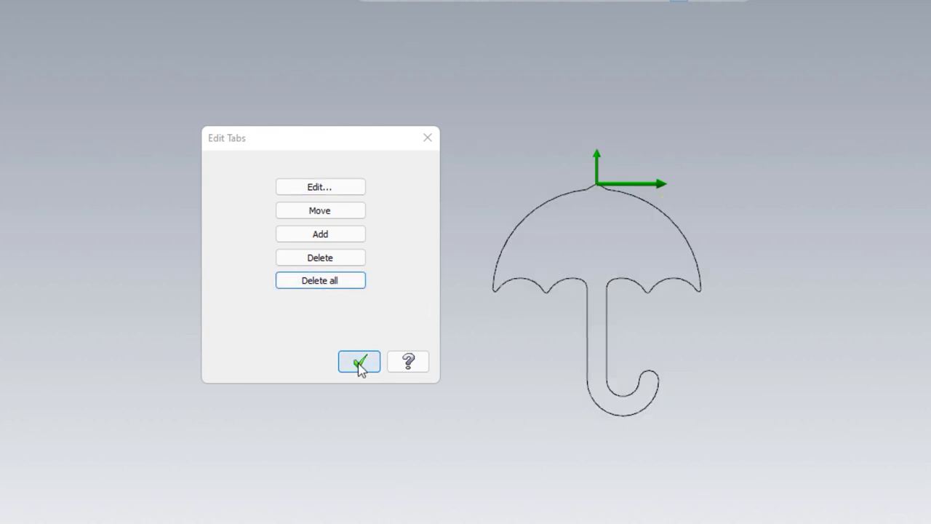
{"action": "left_click", "coordinate": [358, 361]}
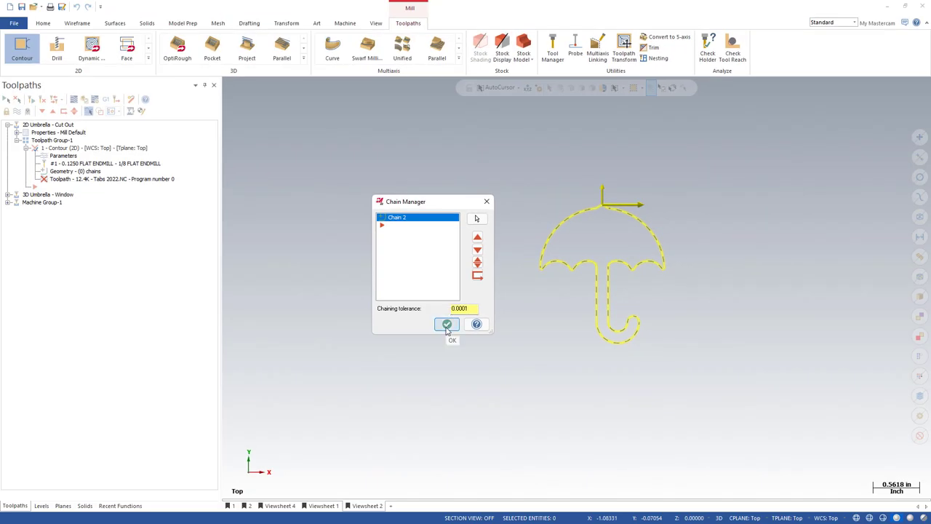
Step: Confirm the chain, place point positions on the canopy via Wireframe, and reopen the contour parameters
{"action": "left_click", "coordinate": [447, 324]}
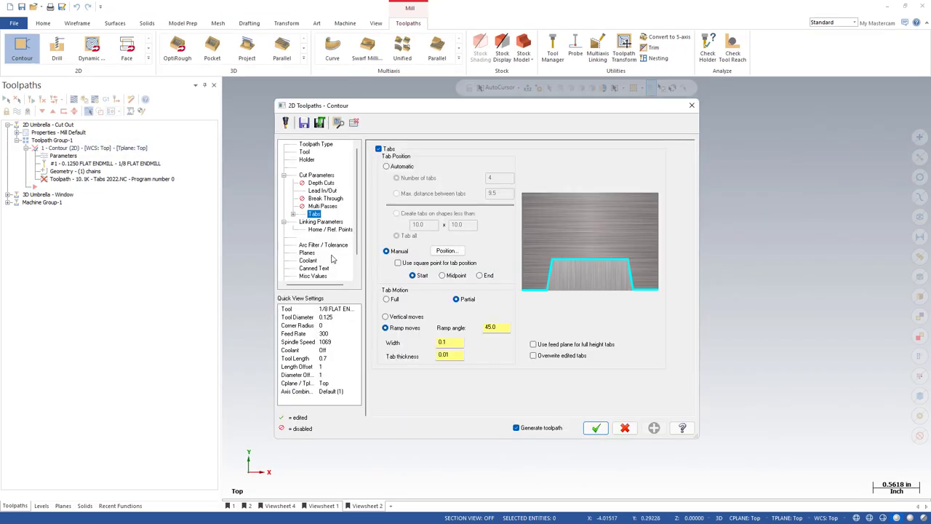
{"action": "mouse_move", "coordinate": [464, 268]}
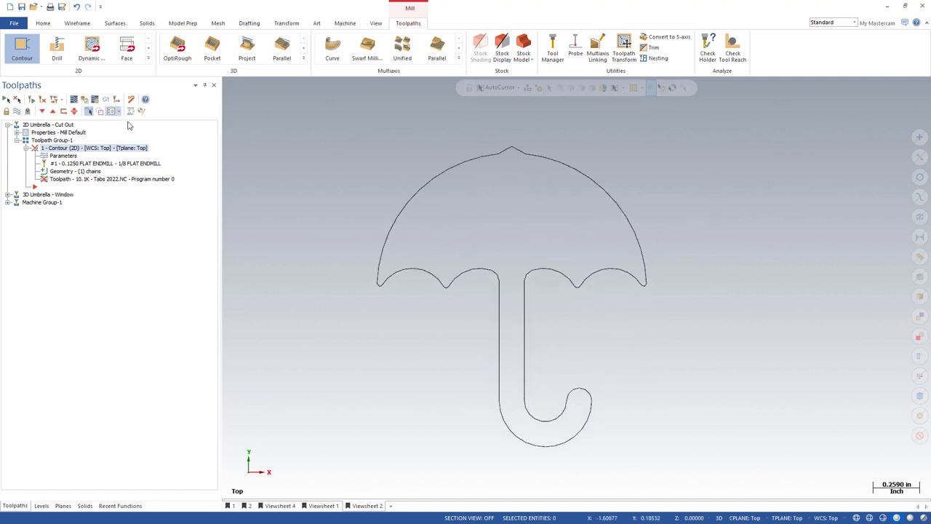
{"action": "left_click", "coordinate": [44, 23]}
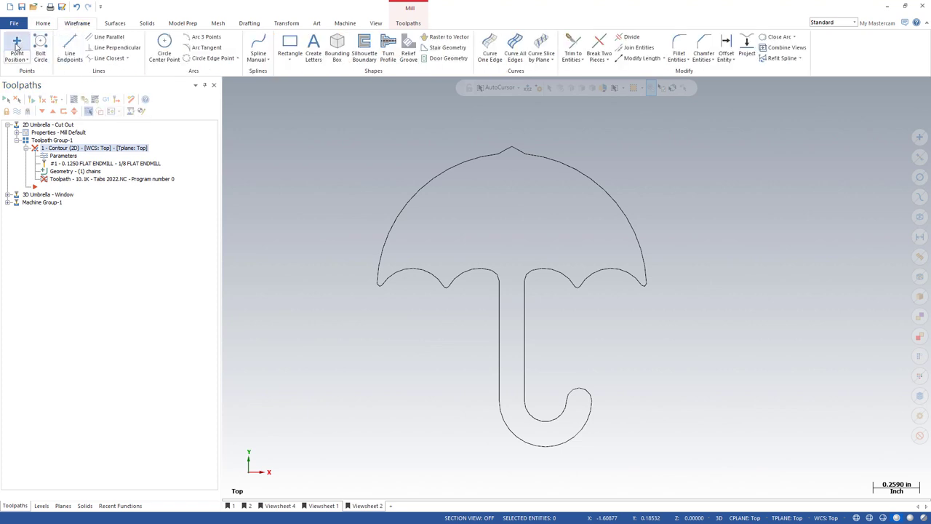
{"action": "left_click", "coordinate": [16, 47]}
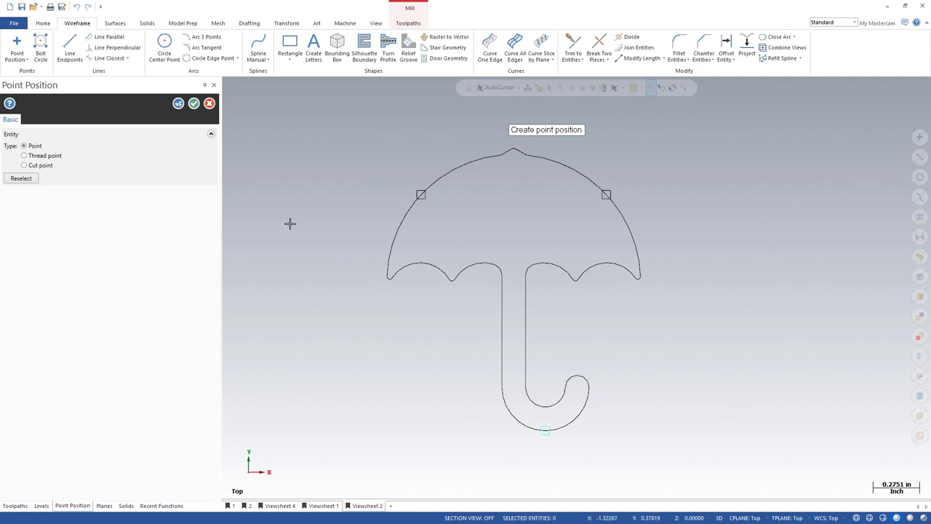
{"action": "left_click", "coordinate": [15, 507]}
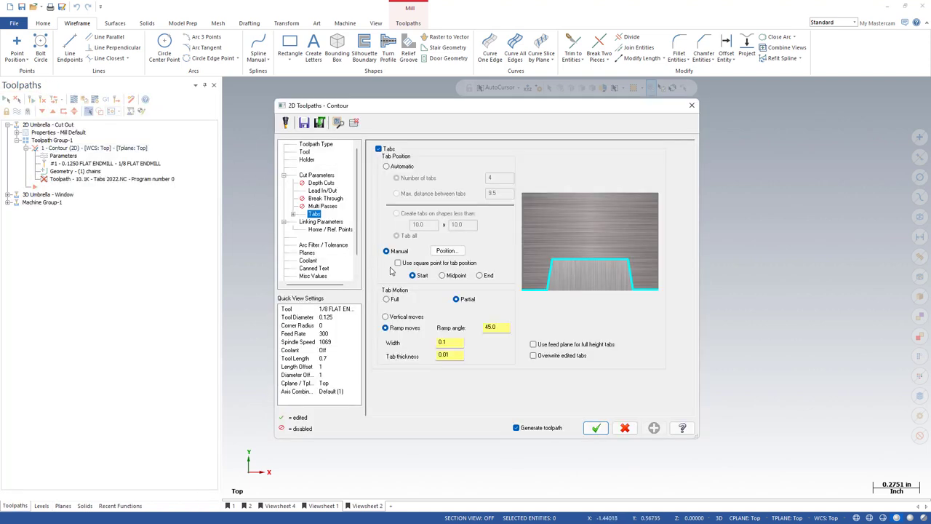
Step: Use square points for tab positions, trying midpoint and start before keeping End, and accept the toolpath
{"action": "left_click", "coordinate": [399, 262]}
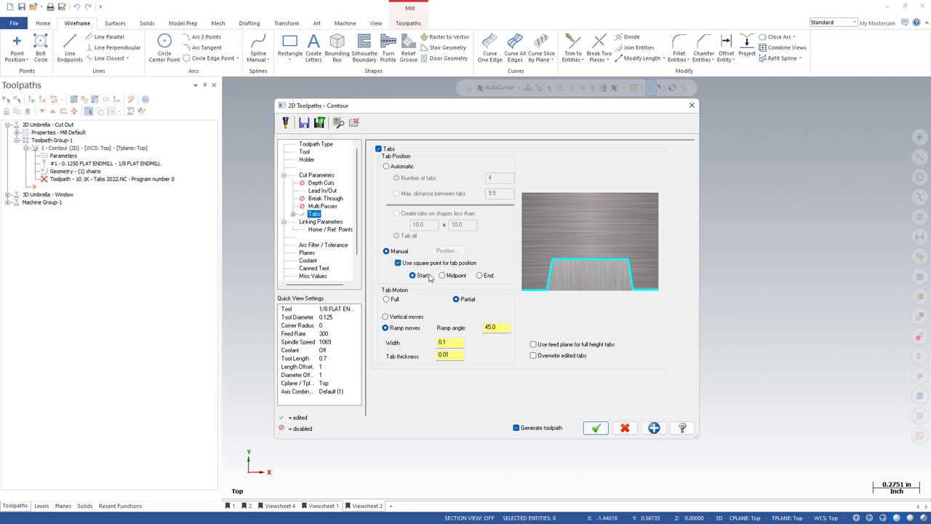
{"action": "left_click", "coordinate": [442, 275]}
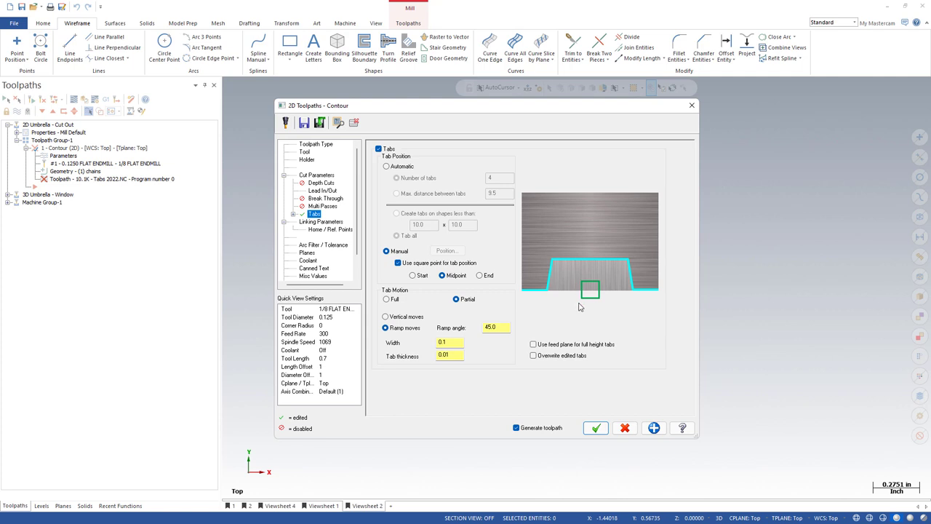
{"action": "mouse_move", "coordinate": [582, 288]}
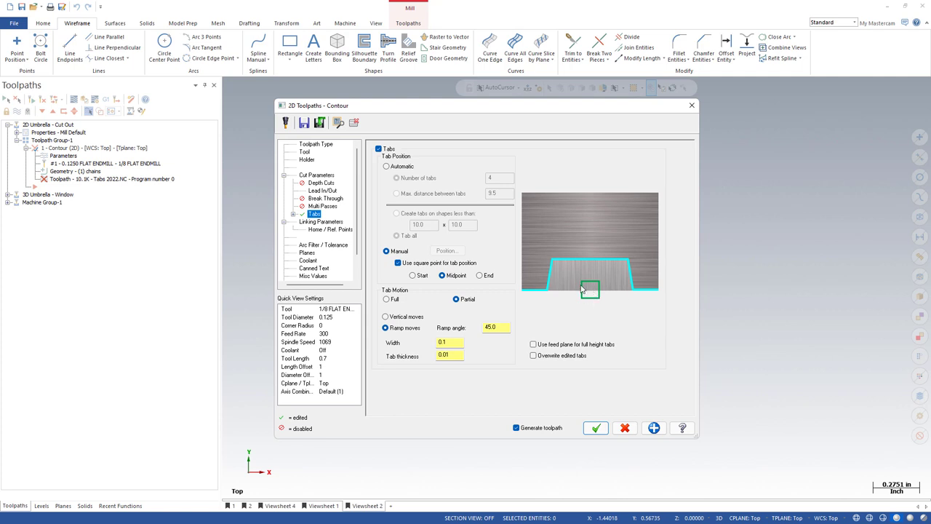
{"action": "left_click", "coordinate": [413, 275]}
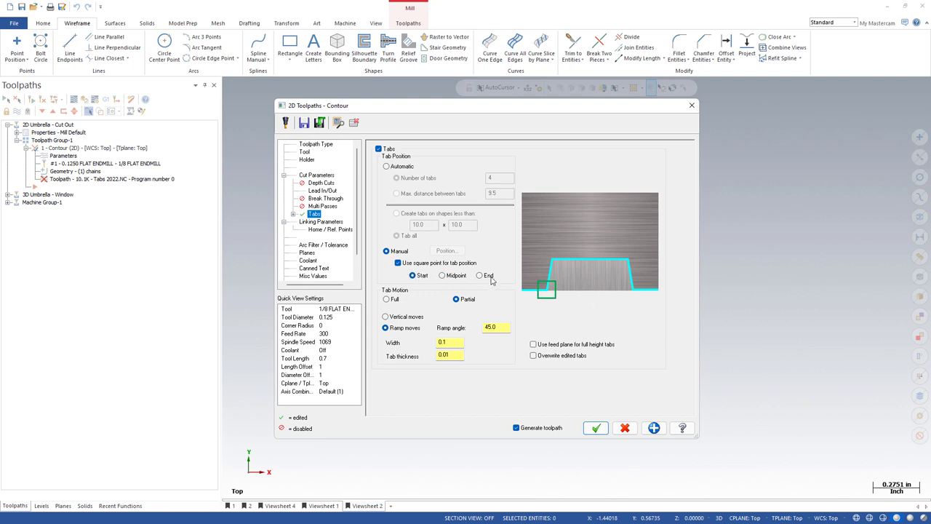
{"action": "left_click", "coordinate": [480, 275]}
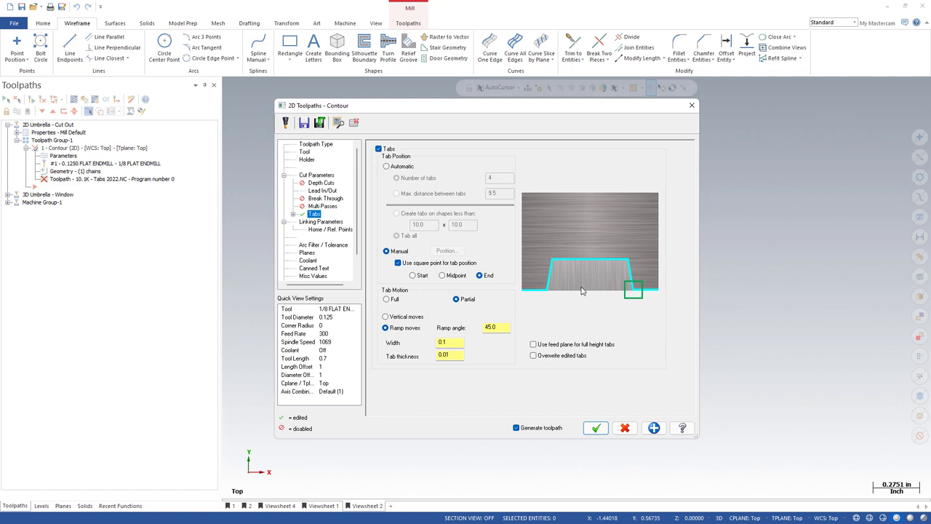
{"action": "left_click", "coordinate": [442, 275]}
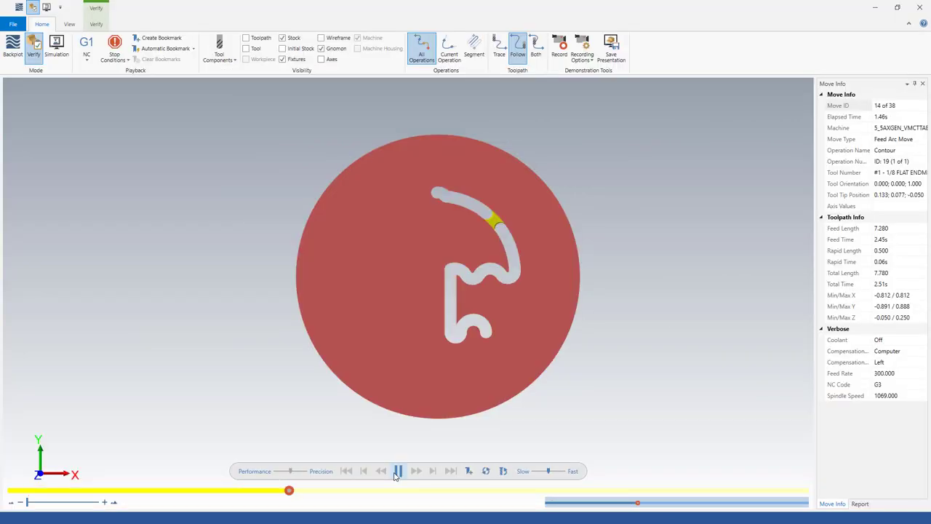
Step: Pause the Verify simulation of the umbrella contour cutting from the round stock
{"action": "left_click", "coordinate": [399, 472]}
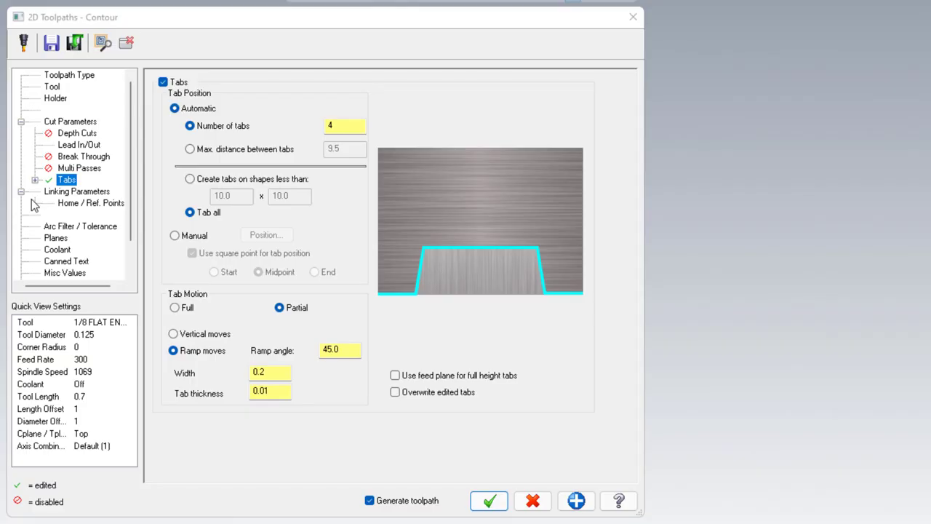
Step: Enable Cutoff Operation on the Tab Cutoff page and set it to run as a separate operation
{"action": "left_click", "coordinate": [35, 181]}
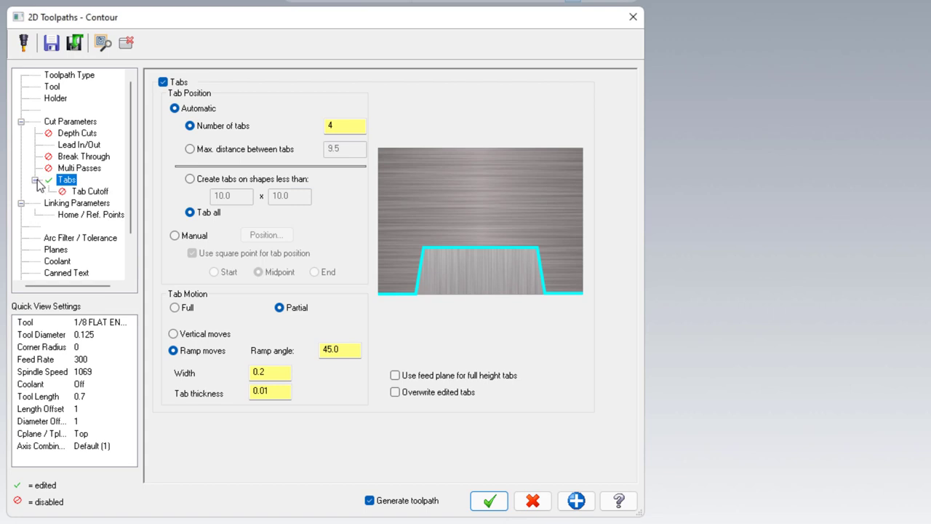
{"action": "left_click", "coordinate": [90, 191]}
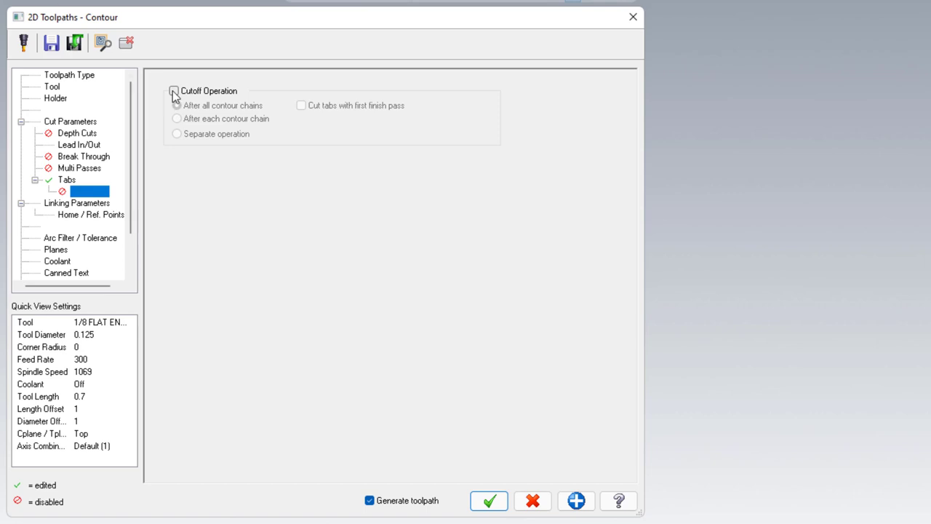
{"action": "left_click", "coordinate": [175, 90]}
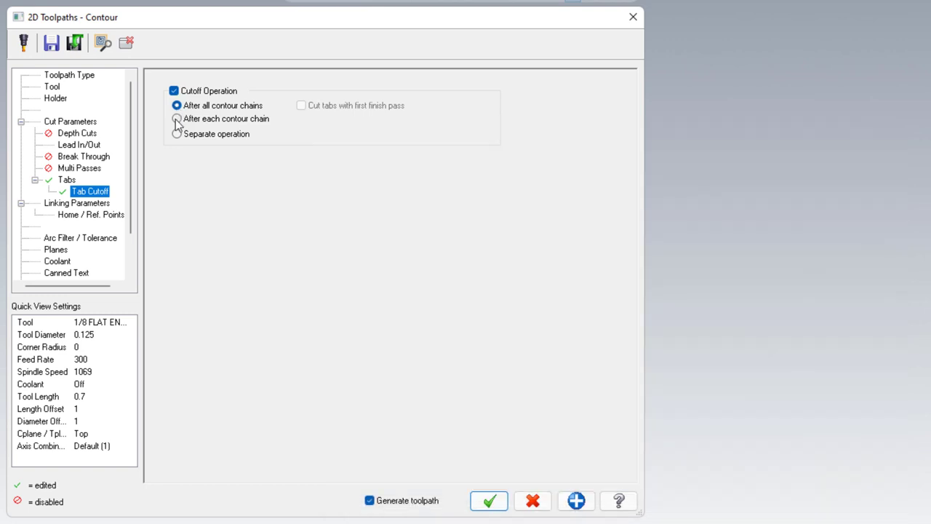
{"action": "left_click", "coordinate": [176, 119]}
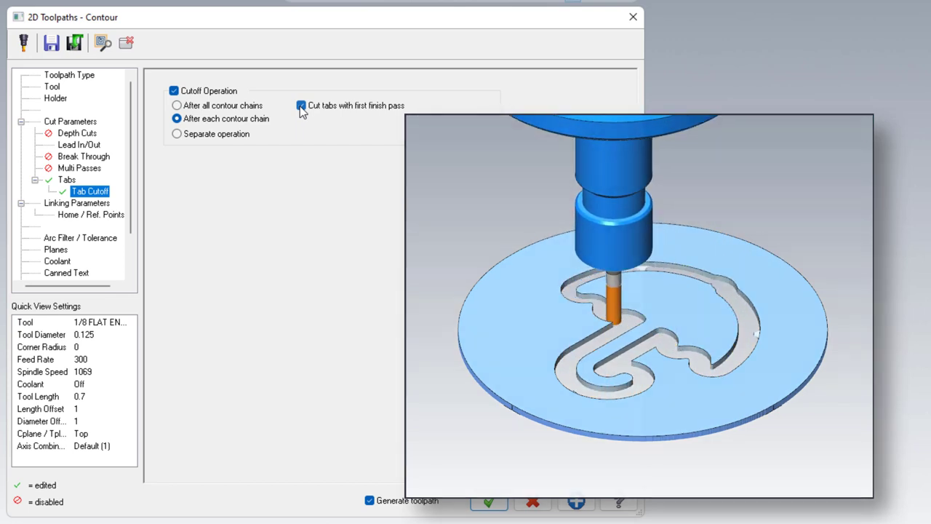
{"action": "left_click", "coordinate": [301, 105]}
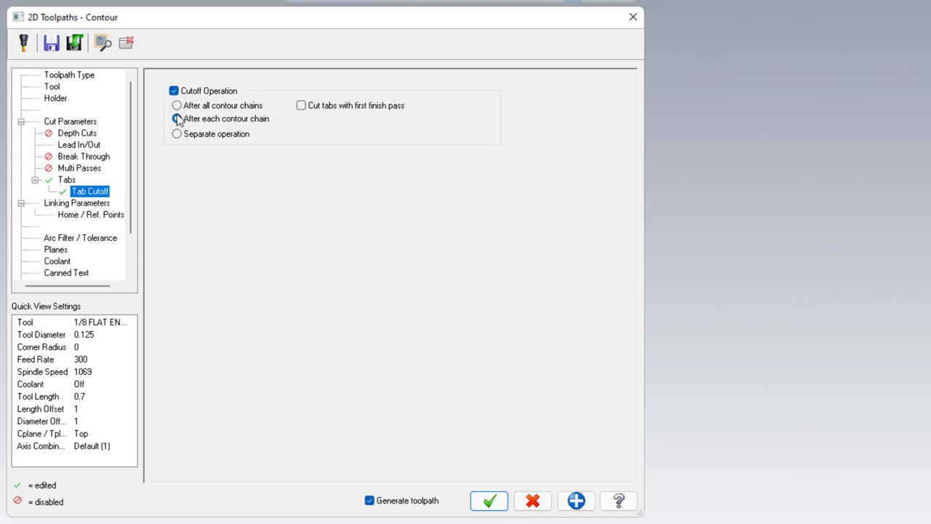
{"action": "left_click", "coordinate": [177, 120]}
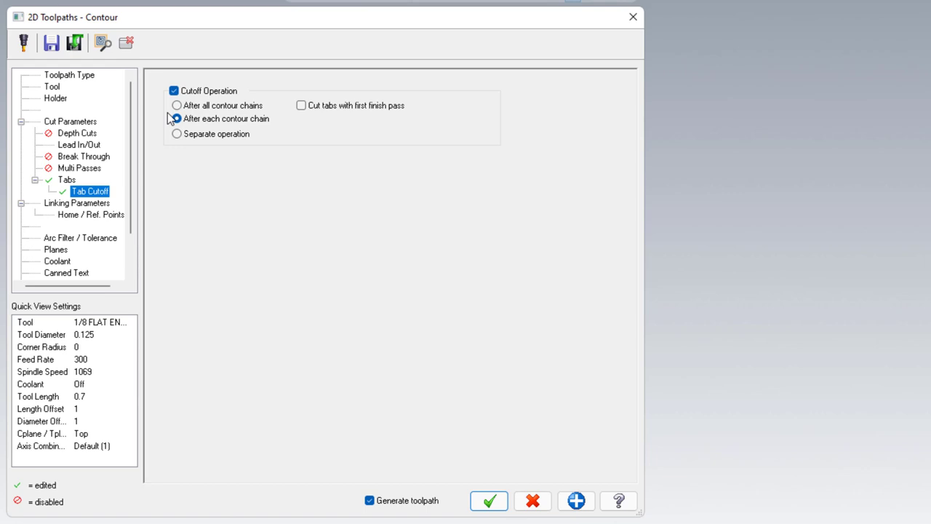
{"action": "left_click", "coordinate": [176, 134]}
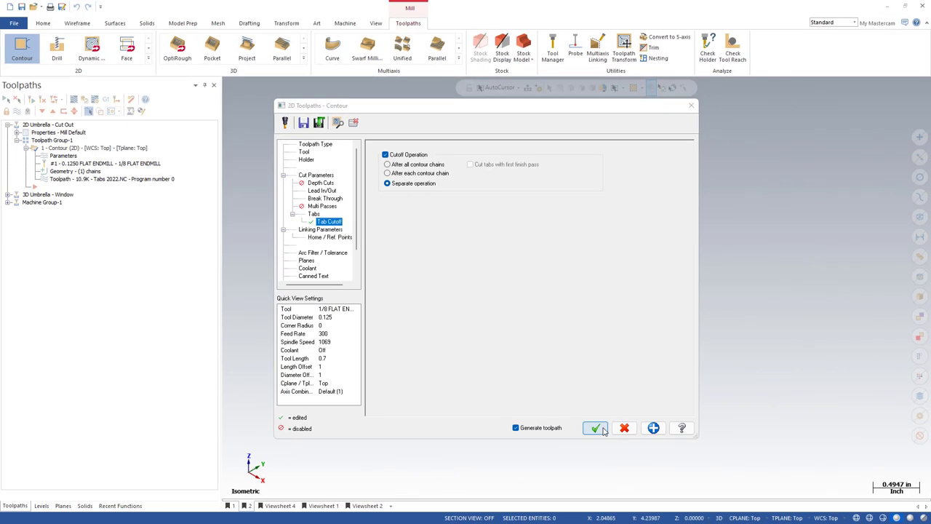
Step: Regenerate the contour and bring up the parameters of the new 2 - Tab Cutoff operation
{"action": "left_click", "coordinate": [597, 428]}
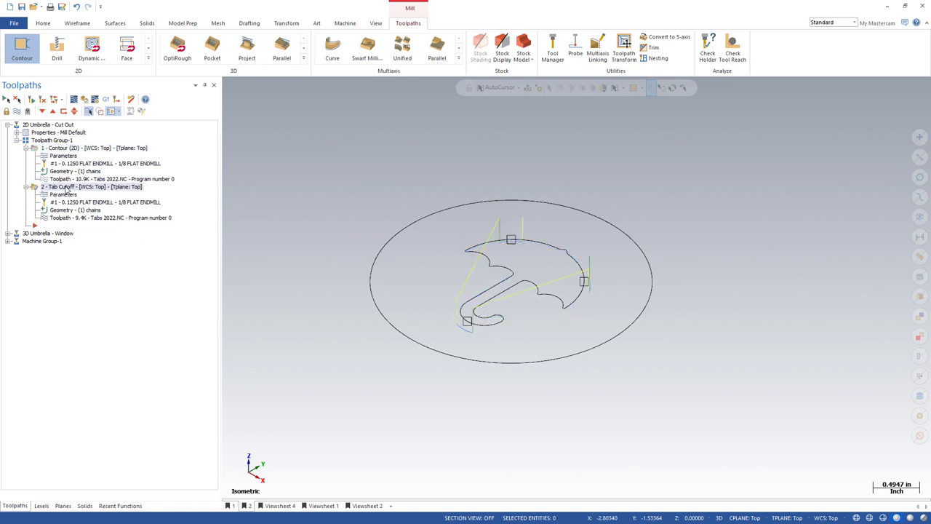
{"action": "scroll", "scroll_direction": "up", "scroll_amount": 3}
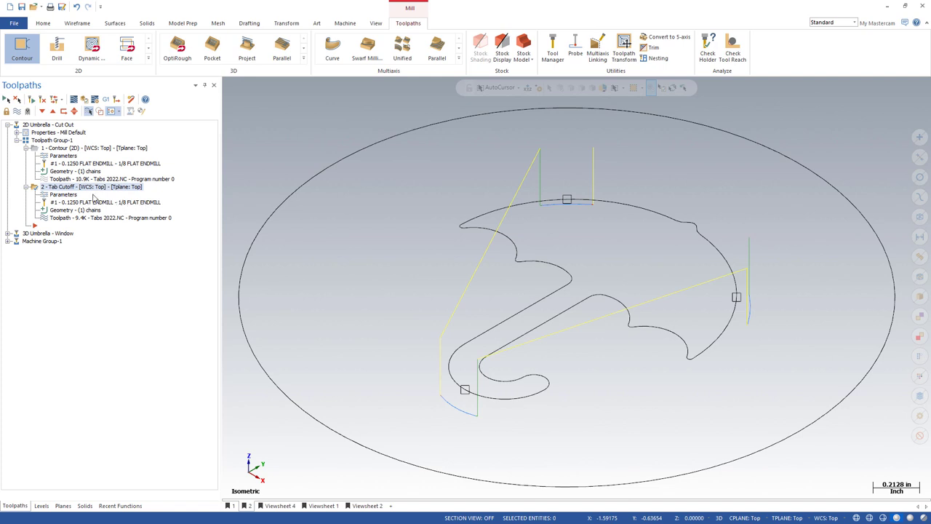
{"action": "double_click", "coordinate": [64, 195]}
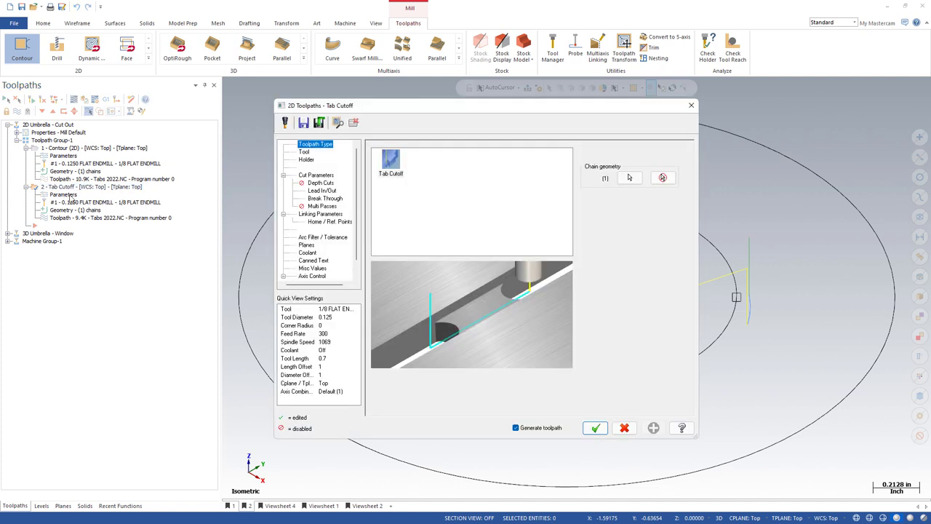
Step: Review Lead In/Out, Cut Parameters and Tool, leave 0.003 stock on walls, and accept
{"action": "left_click", "coordinate": [323, 189]}
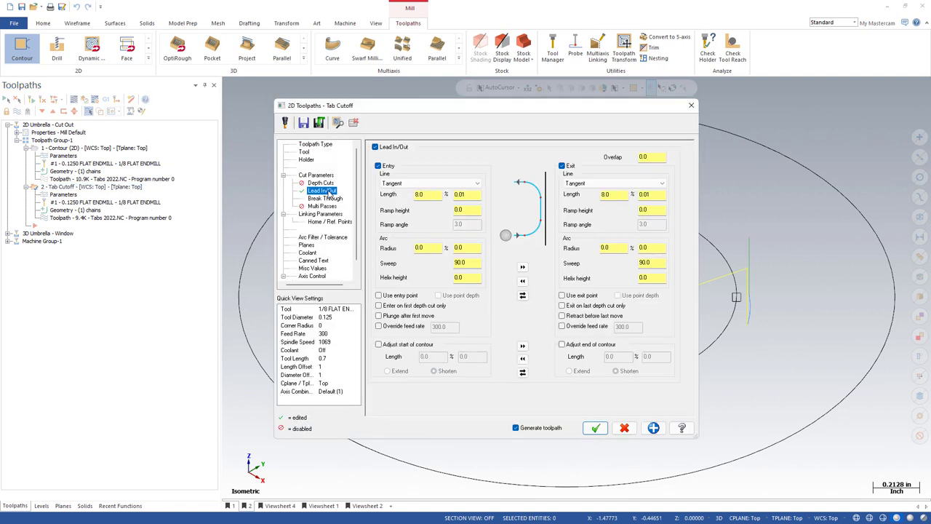
{"action": "left_click", "coordinate": [316, 175]}
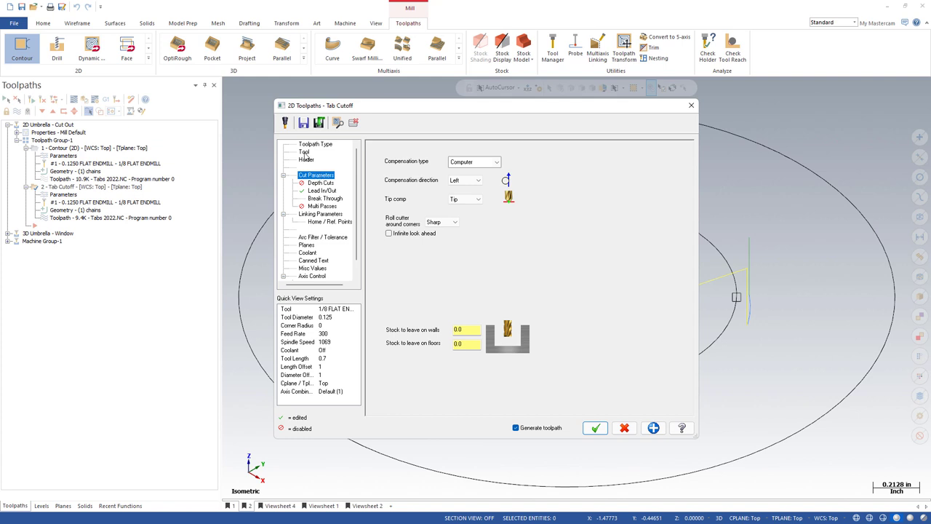
{"action": "left_click", "coordinate": [304, 152]}
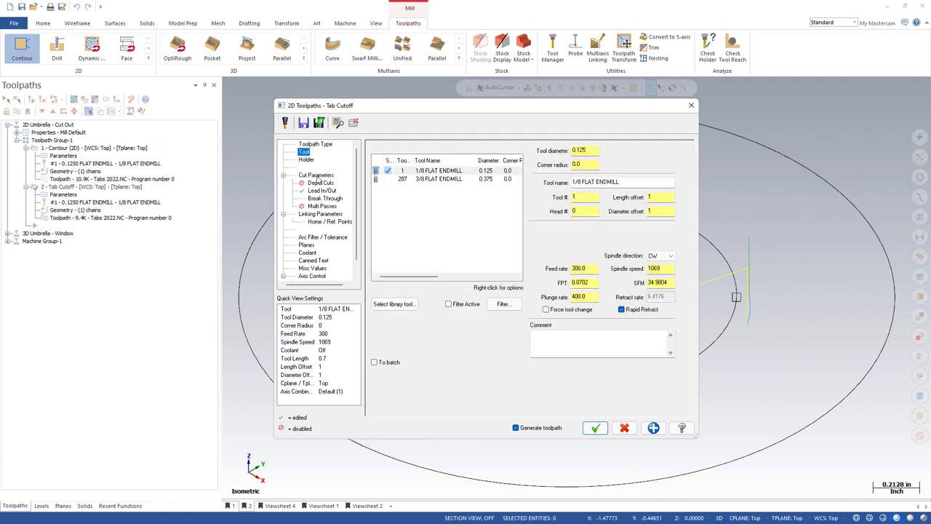
{"action": "left_click", "coordinate": [317, 174]}
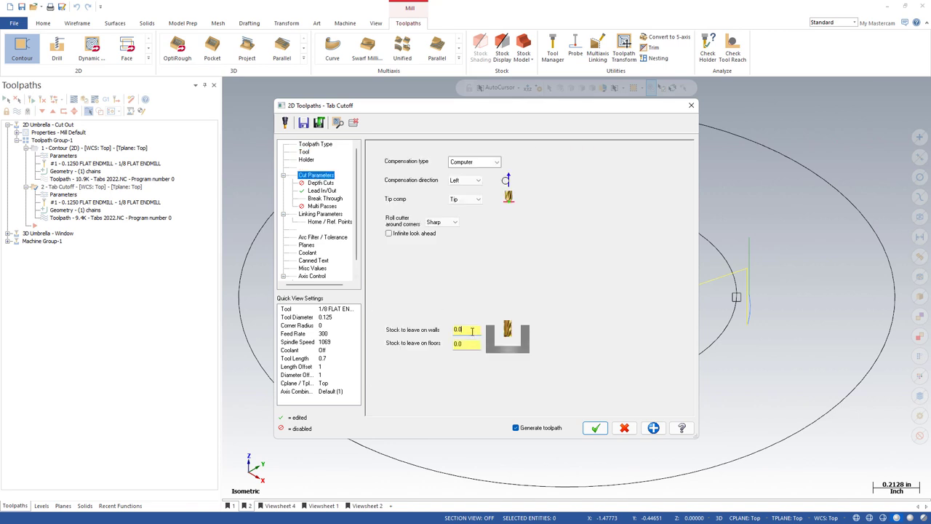
{"action": "type", "text": "0.003"}
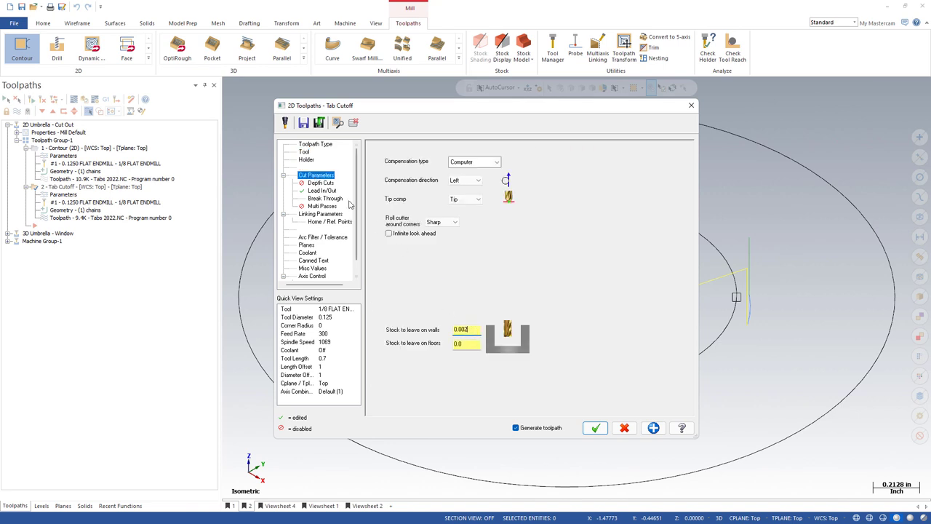
{"action": "left_click", "coordinate": [323, 189]}
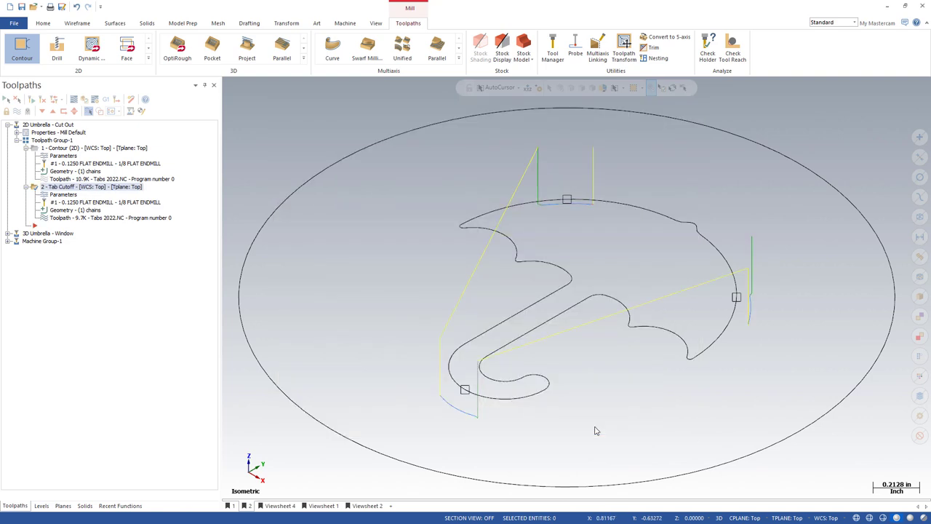
{"action": "left_click", "coordinate": [34, 47]}
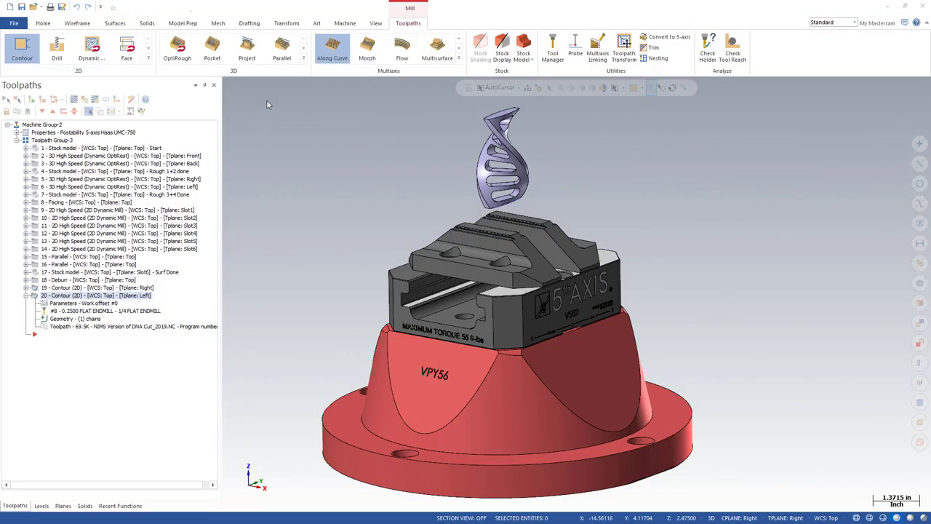
{"action": "mouse_move", "coordinate": [300, 163]}
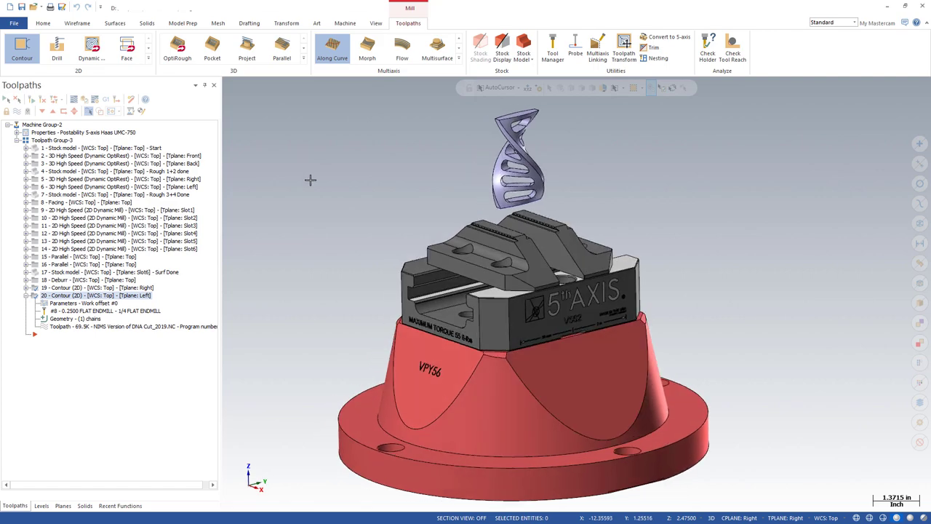
Step: Select contour operations 19 and 20 for verification on the 5-axis twisted part
{"action": "left_click", "coordinate": [95, 288]}
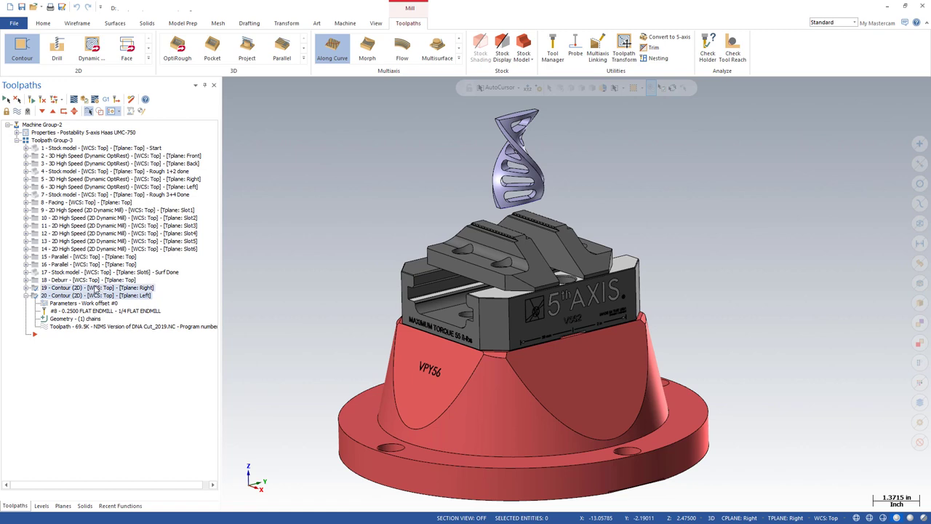
{"action": "left_click", "coordinate": [95, 294]}
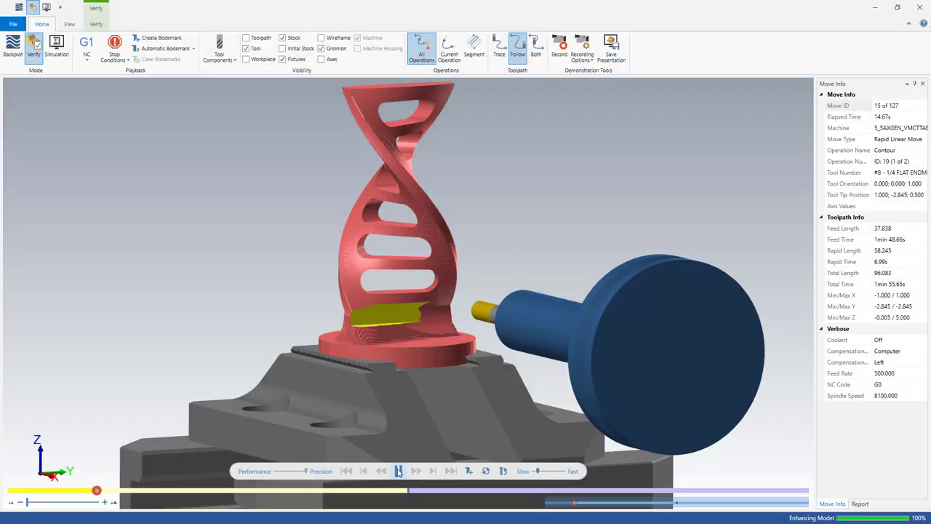
Step: Play the contour simulation around the twisted part's base, leaving small holding tabs
{"action": "left_click", "coordinate": [398, 471]}
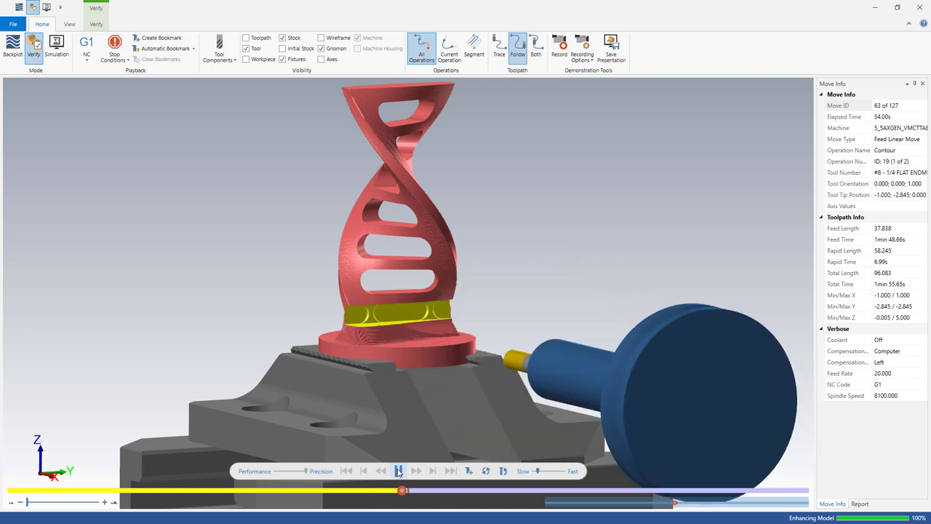
{"action": "left_click", "coordinate": [399, 472]}
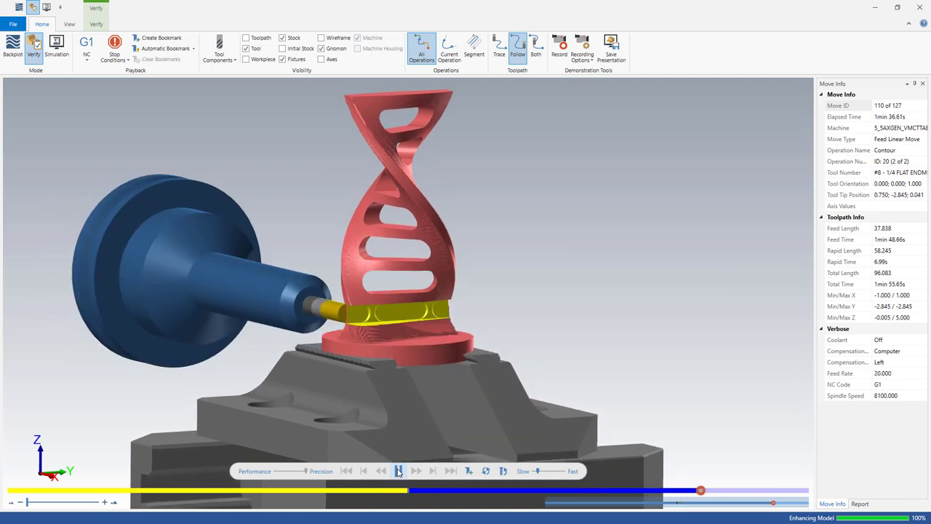
{"action": "left_click", "coordinate": [399, 472]}
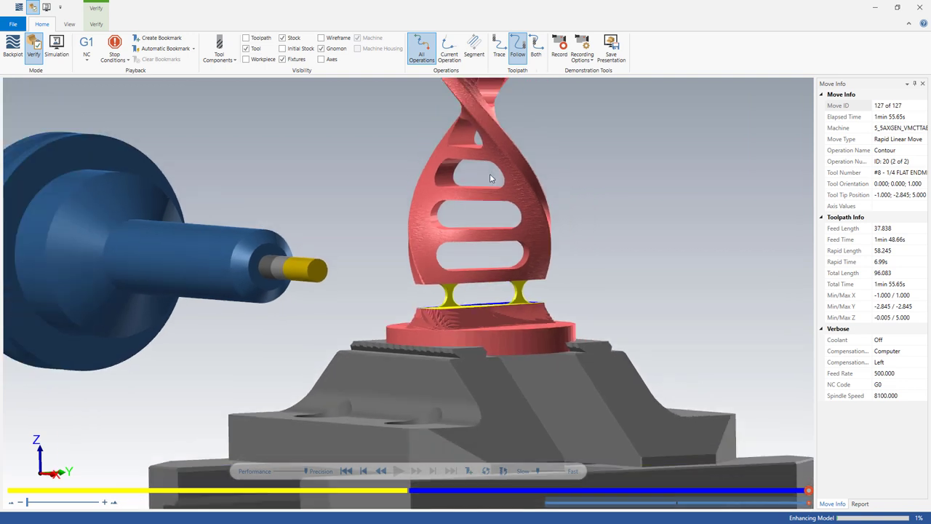
{"action": "mouse_move", "coordinate": [459, 294]}
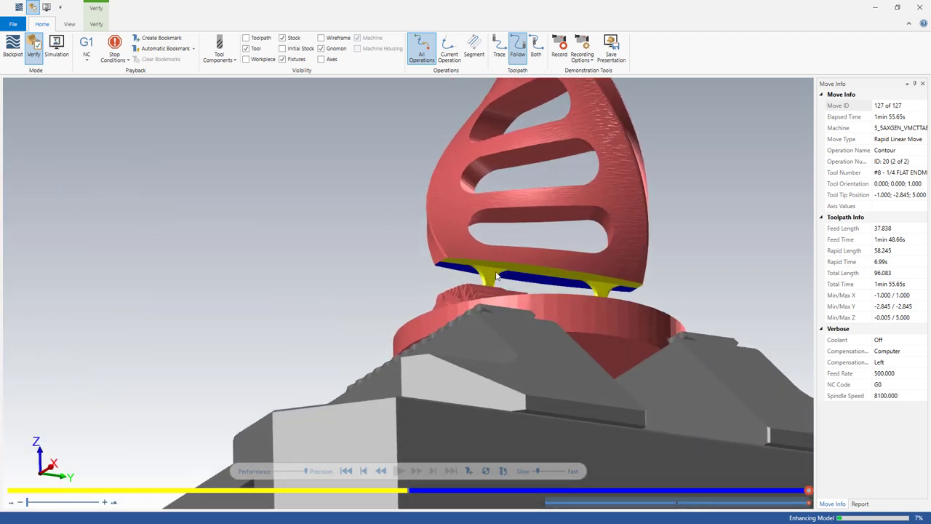
{"action": "mouse_move", "coordinate": [502, 271]}
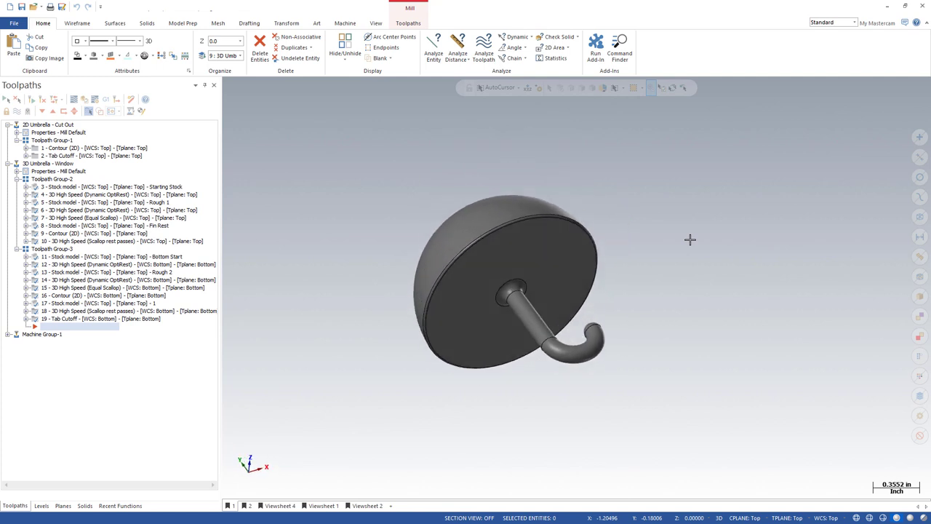
Step: Orbit around the 3D umbrella in its window-frame stock and show the Levels manager
{"action": "left_click_drag", "start_coordinate": [510, 284], "coordinate": [509, 274]}
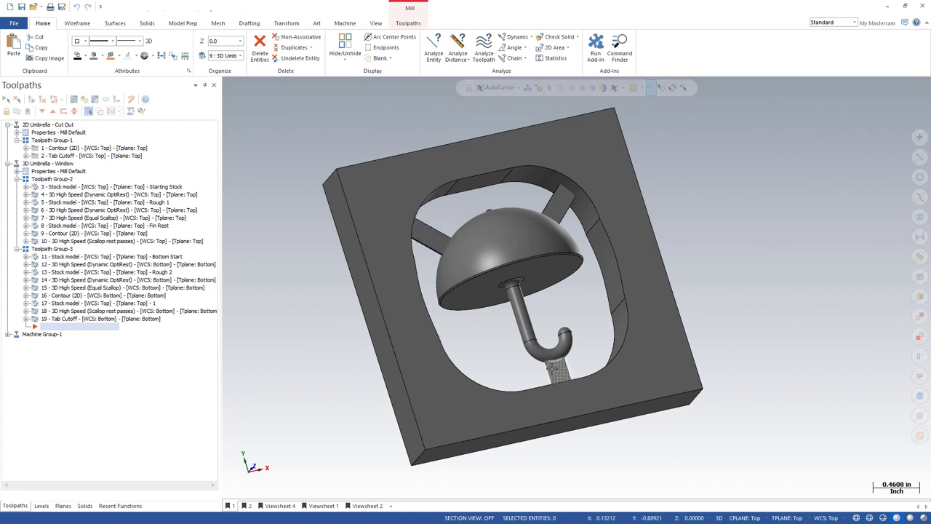
{"action": "left_click", "coordinate": [41, 506]}
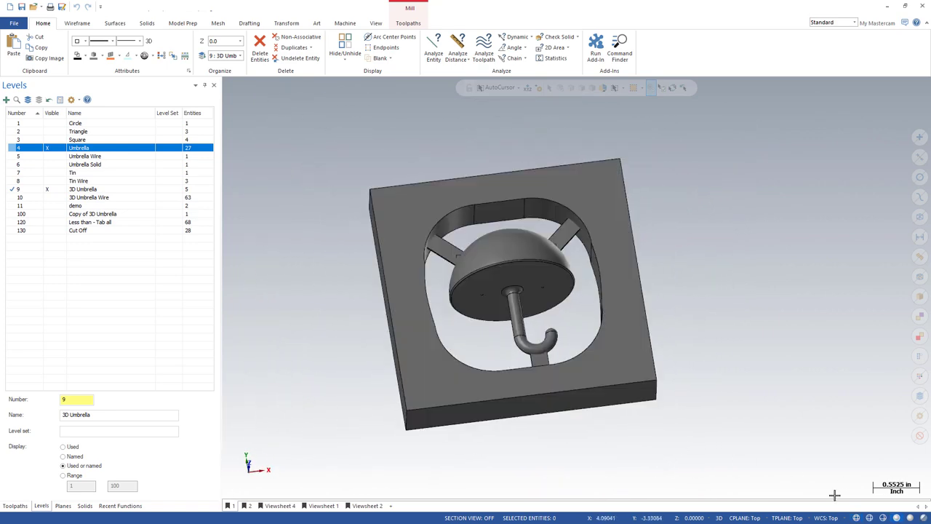
Step: Switch to the Toolpaths Manager showing the 2D Umbrella - Cut Out disc part
{"action": "left_click", "coordinate": [14, 505]}
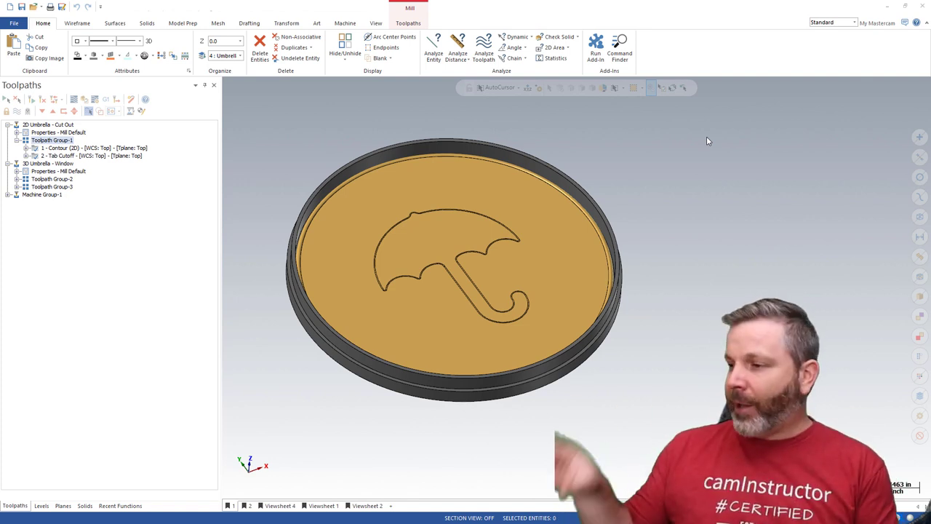
{"action": "mouse_move", "coordinate": [710, 139]}
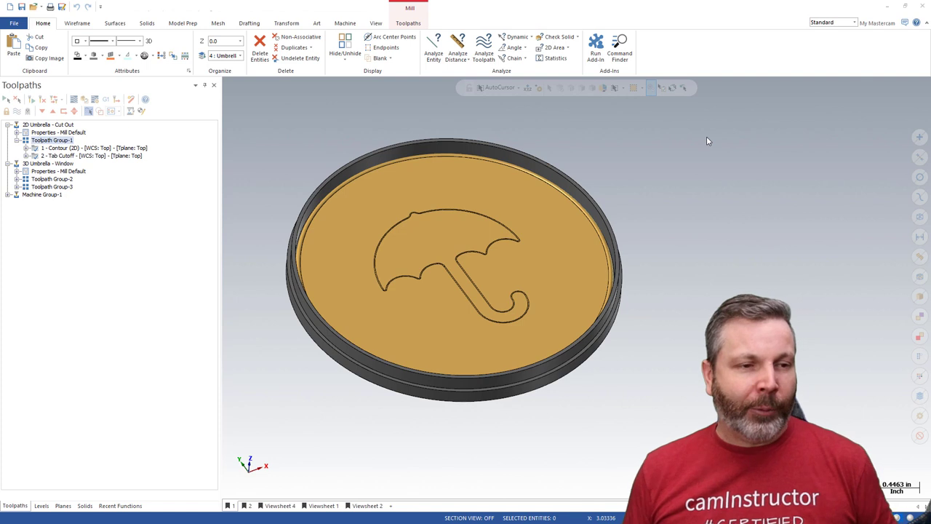